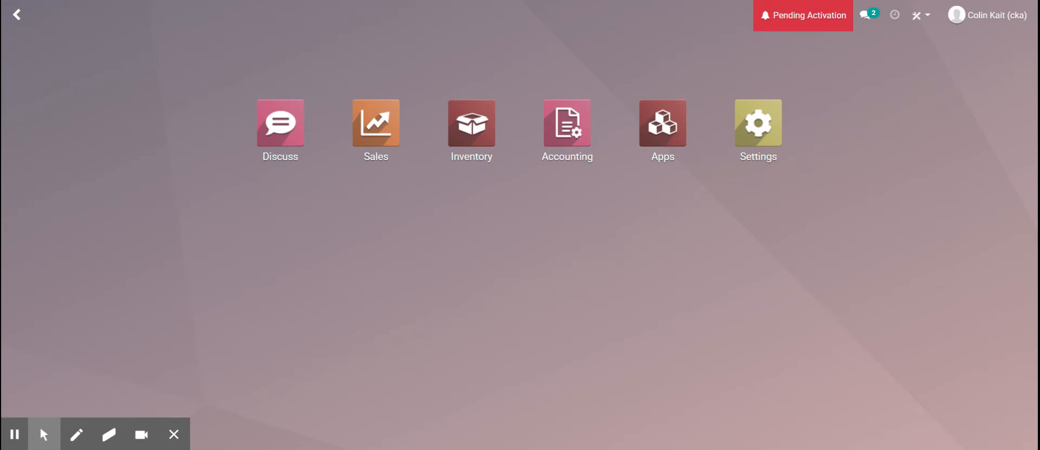
Step: In Sales, create and save a quotation with one Test Product line ($115.00 with tax)
click(375, 123)
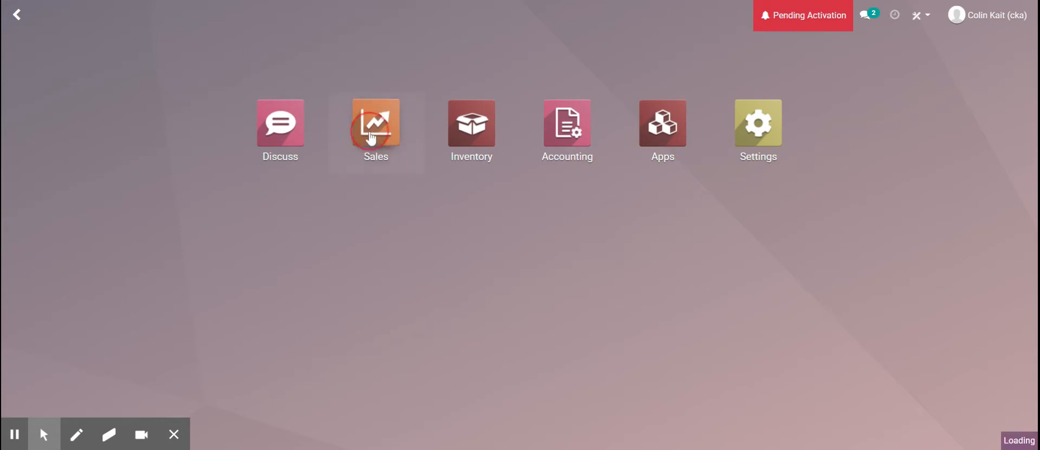
click(375, 122)
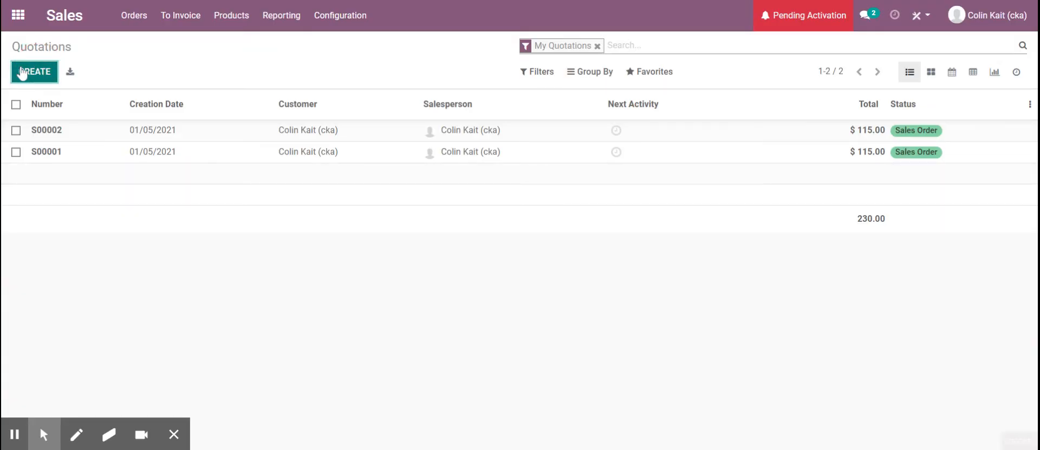
click(33, 72)
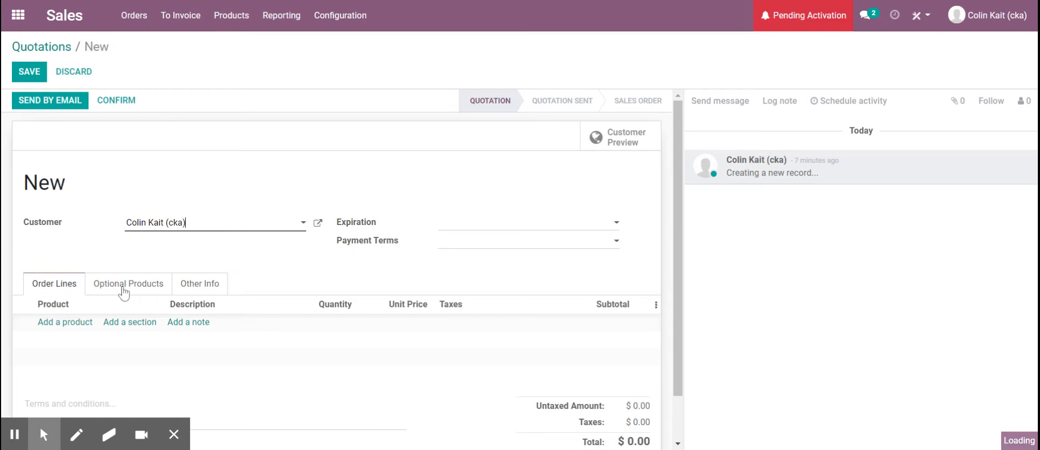
click(65, 322)
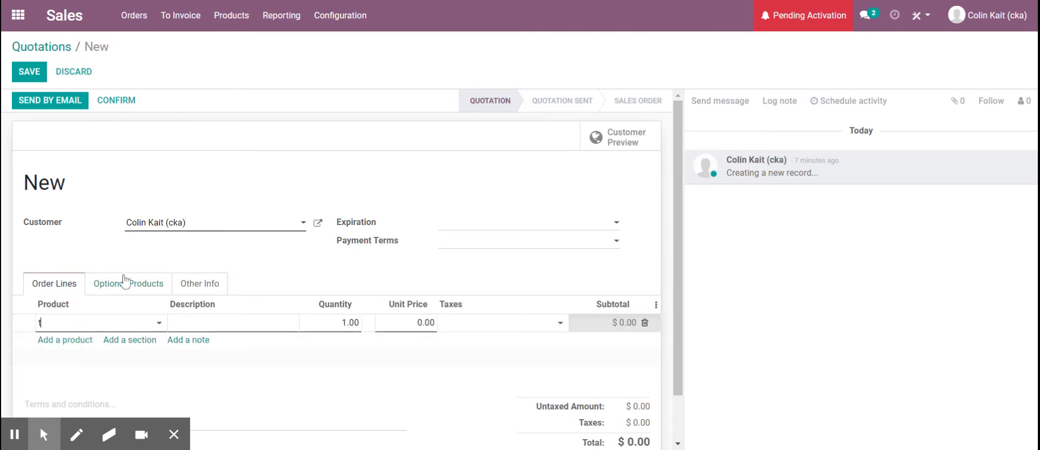
click(99, 323)
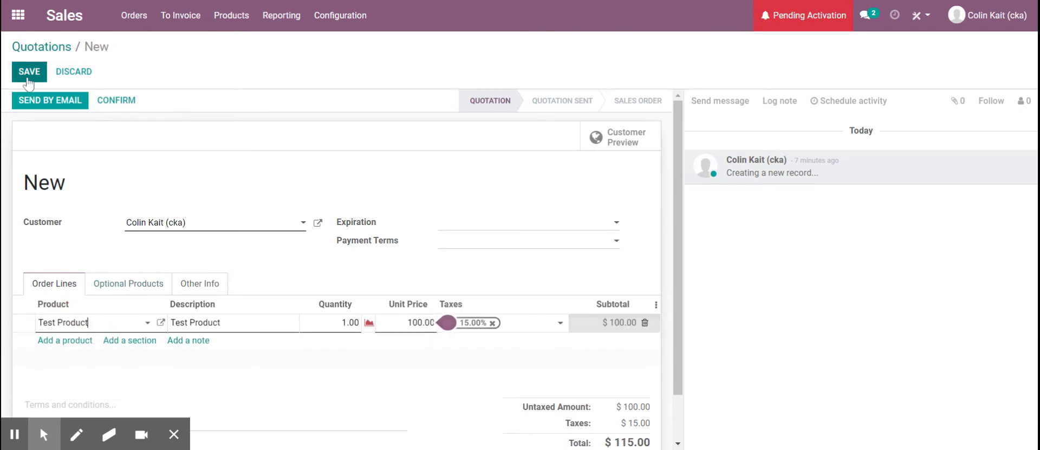
click(29, 72)
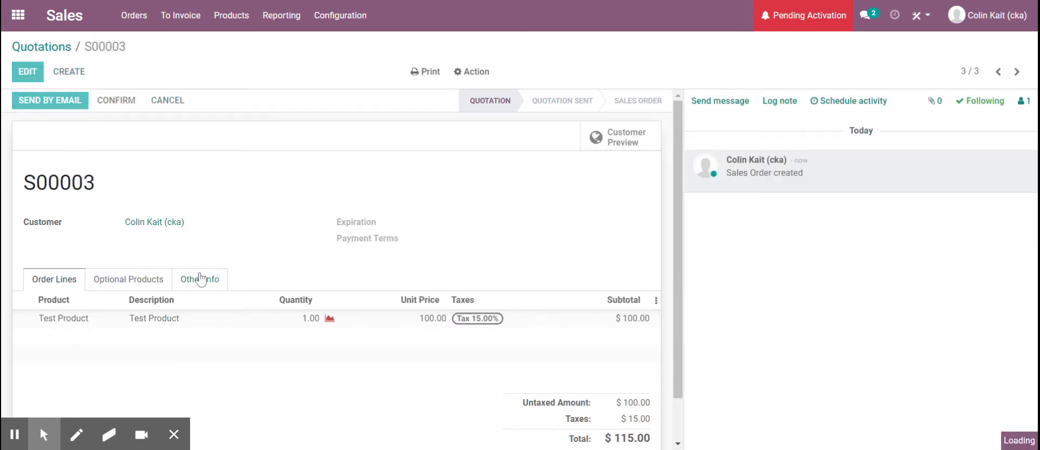
Step: Confirm S00003 and create a 50% down payment invoice, opening the draft
click(116, 100)
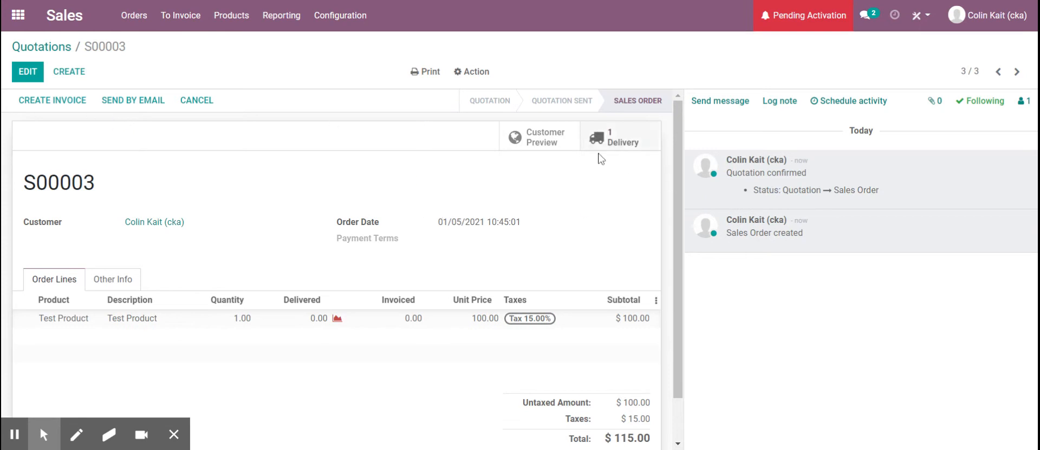
click(53, 100)
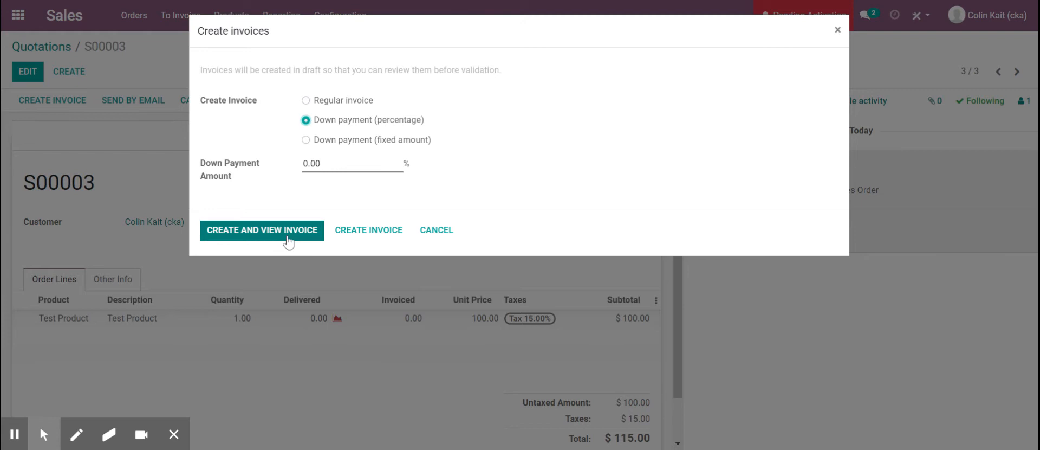
text(50)
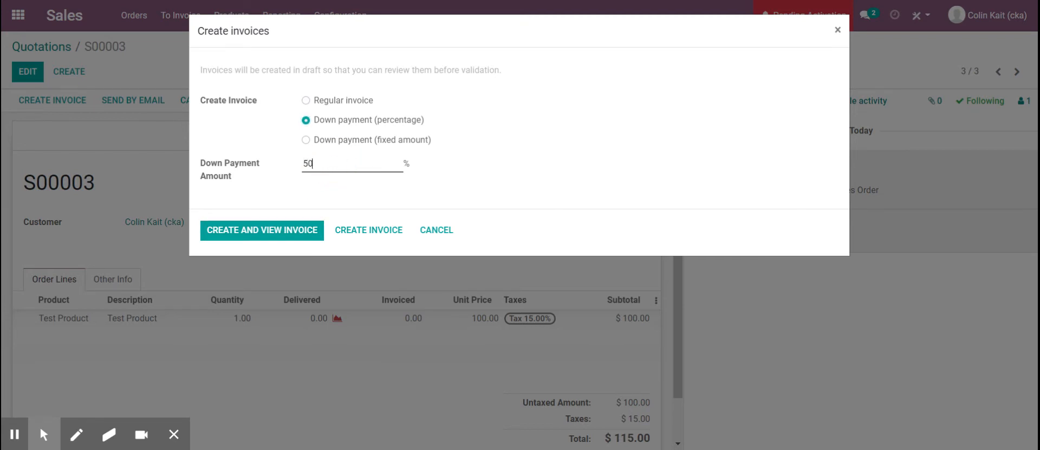
click(261, 230)
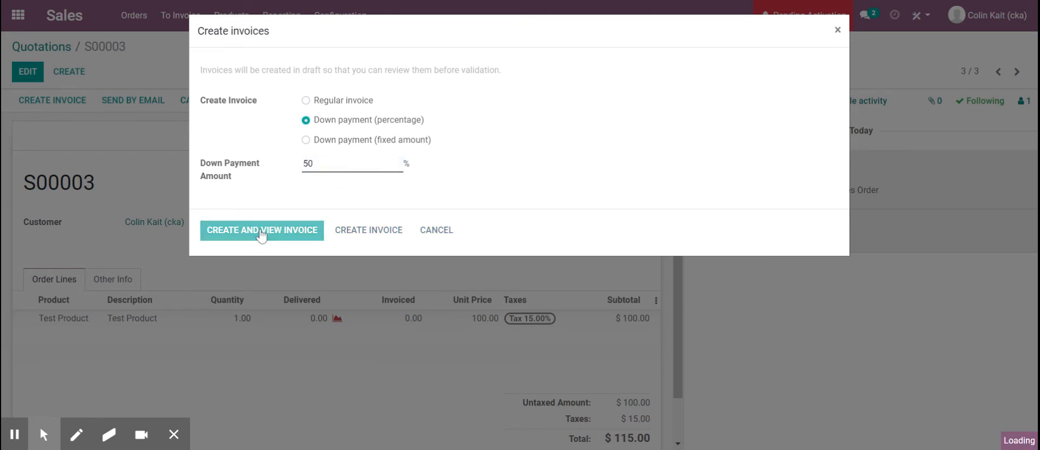
click(261, 229)
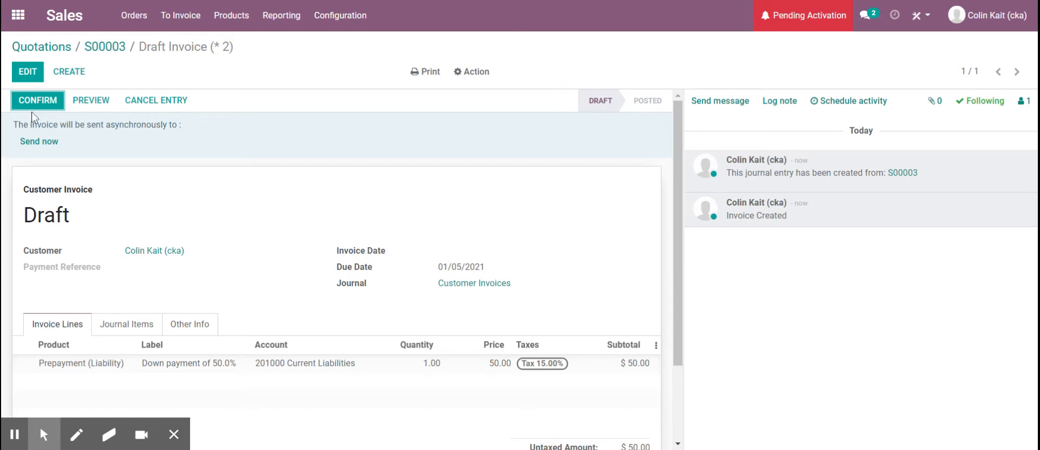
Step: Post the down payment invoice and review its lines and $57.50 total
click(37, 100)
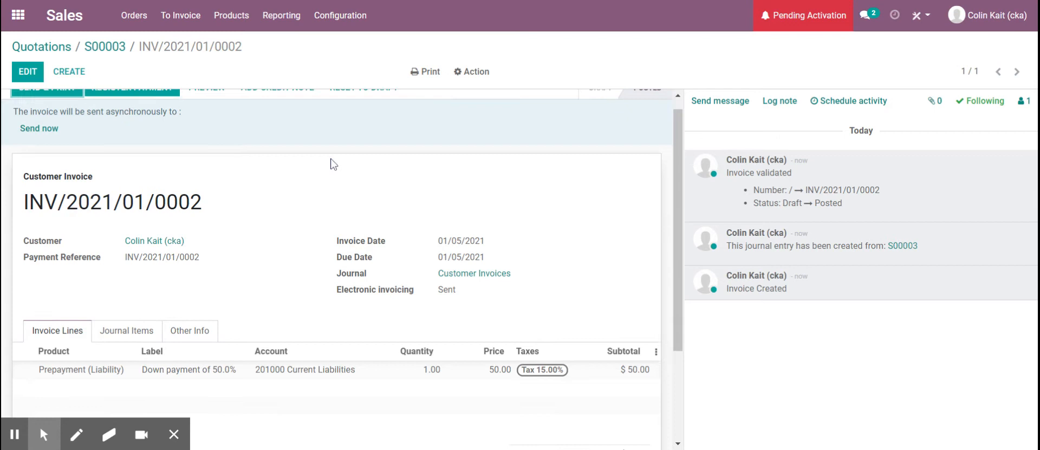
scroll(down, 3)
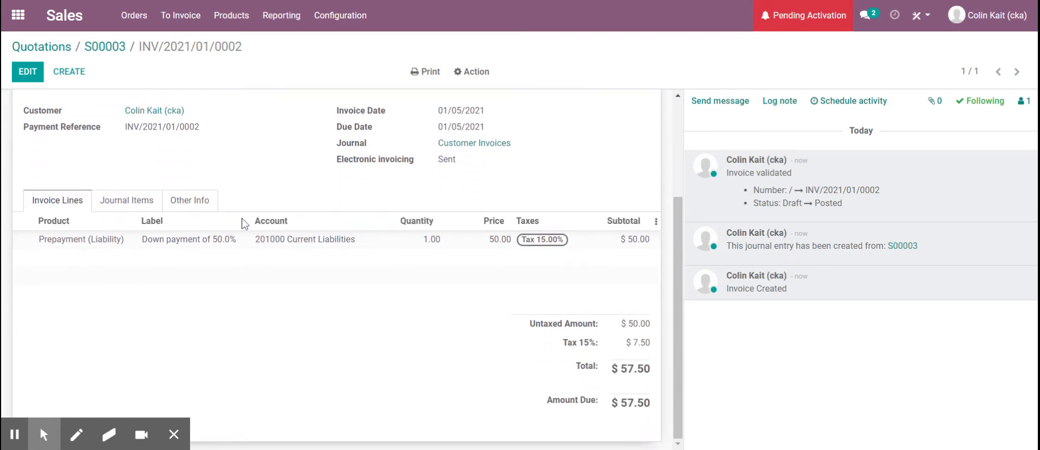
mouse_move(91, 250)
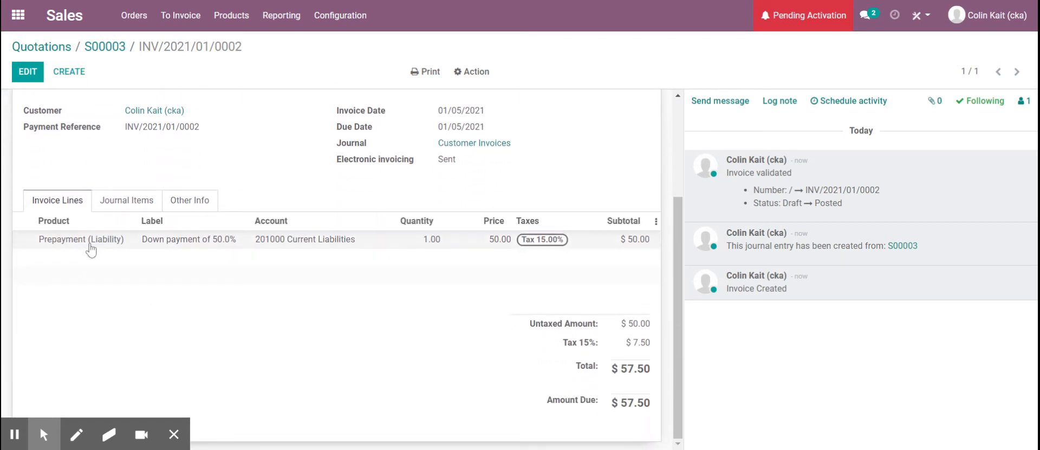
mouse_move(116, 251)
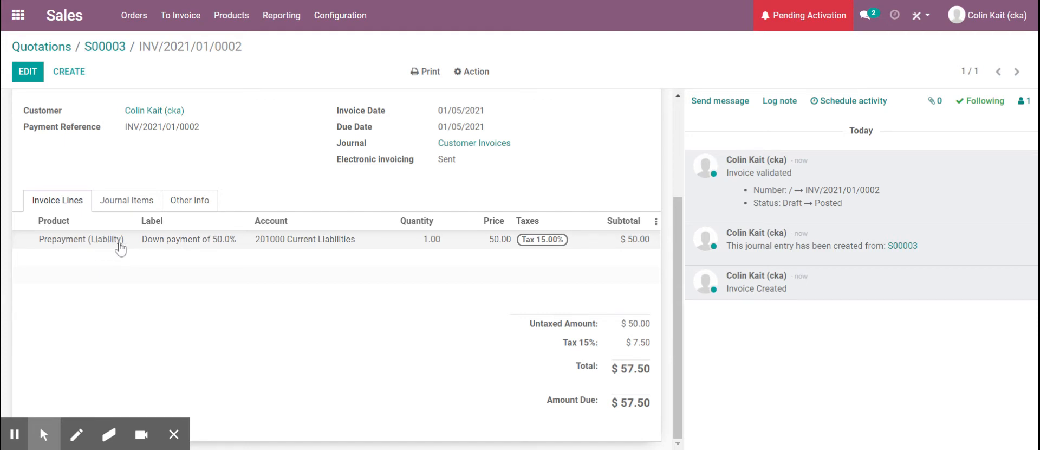
mouse_move(231, 252)
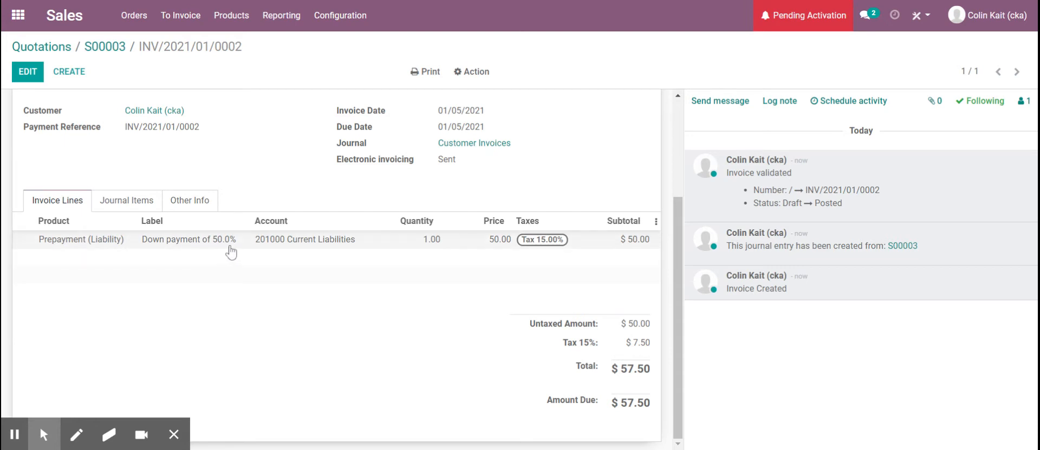
mouse_move(267, 255)
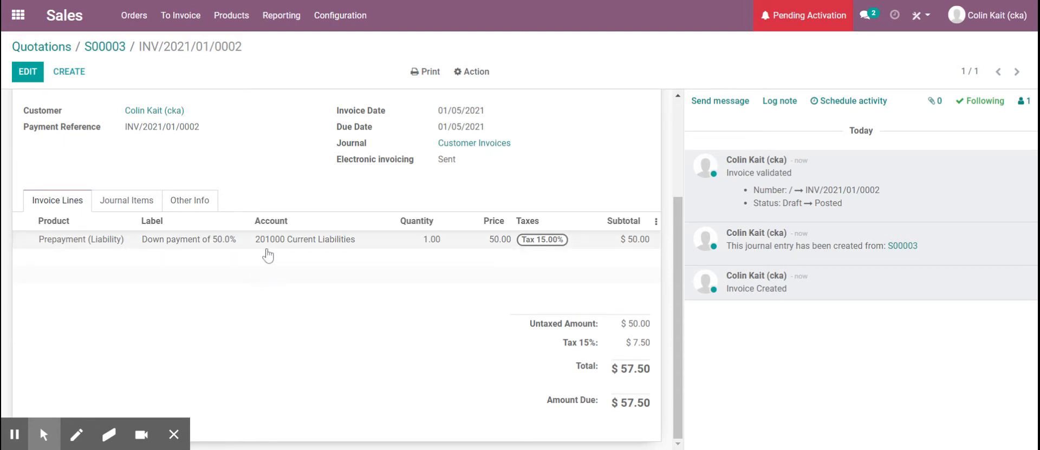
mouse_move(564, 267)
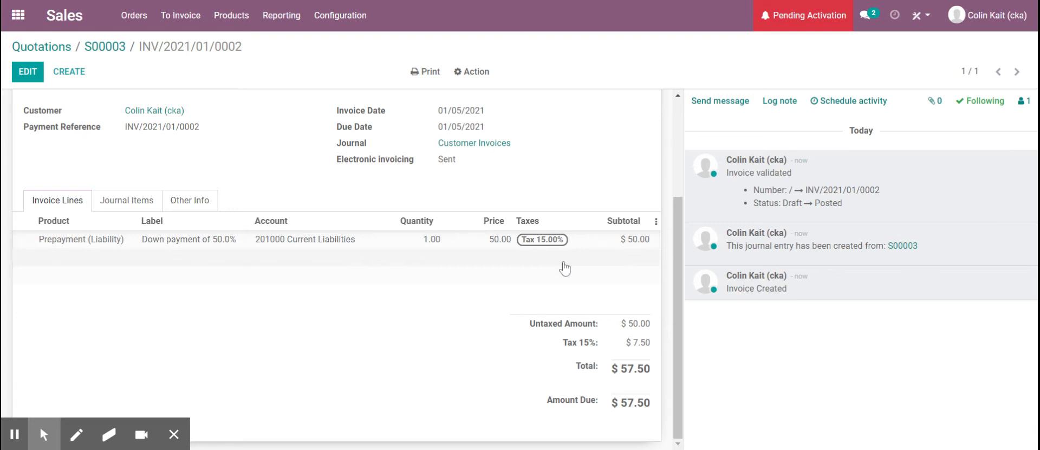
Step: View the invoice's journal items: $50.00 liabilities, $7.50 tax, $57.50 receivable
click(126, 201)
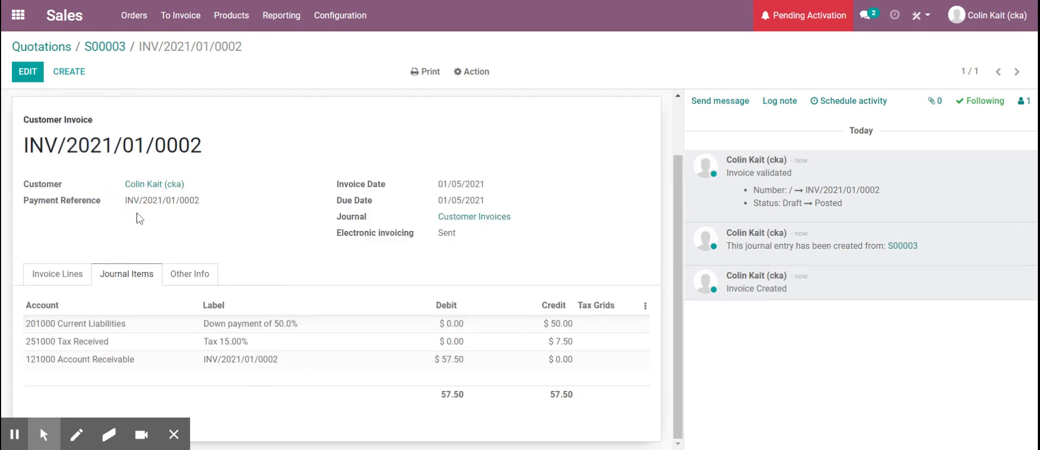
mouse_move(550, 340)
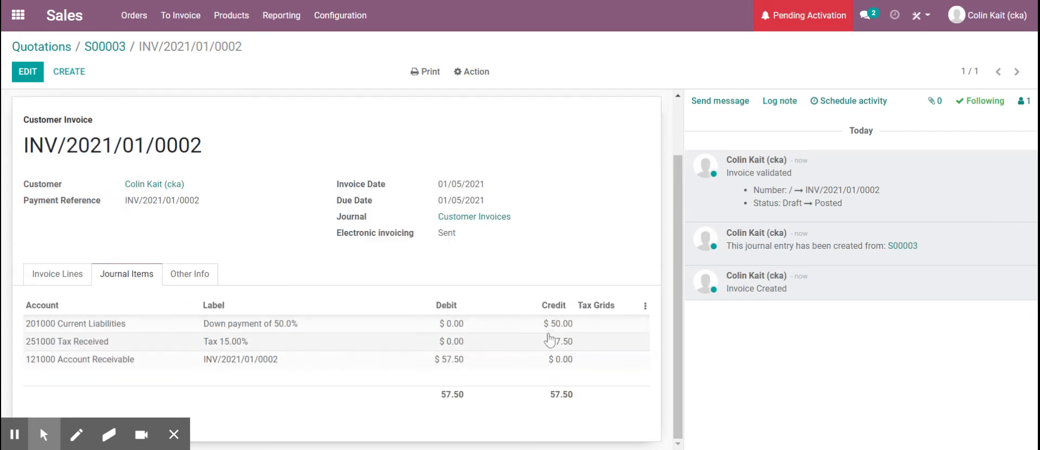
mouse_move(85, 331)
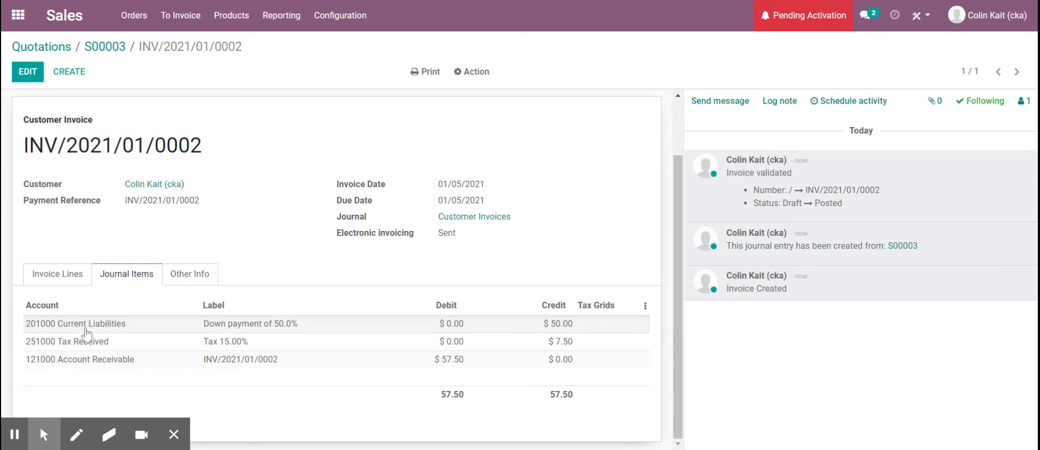
mouse_move(550, 332)
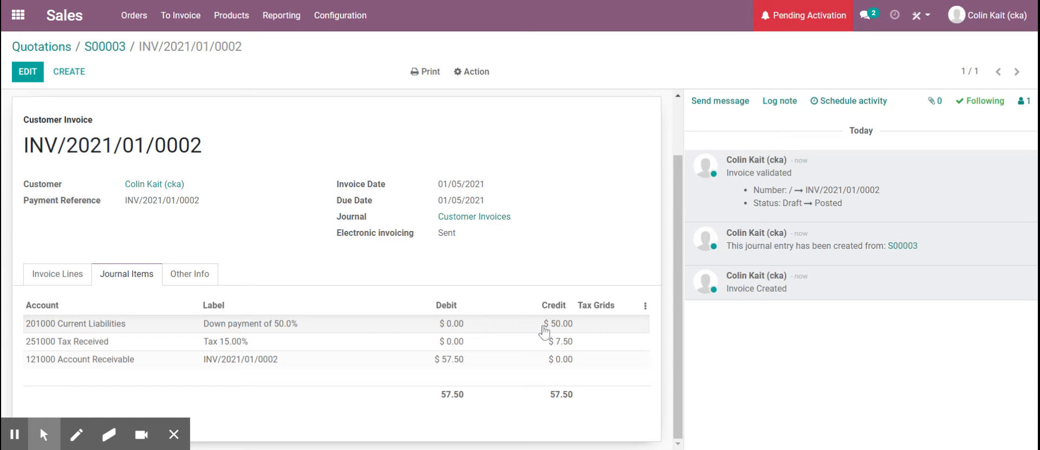
mouse_move(541, 335)
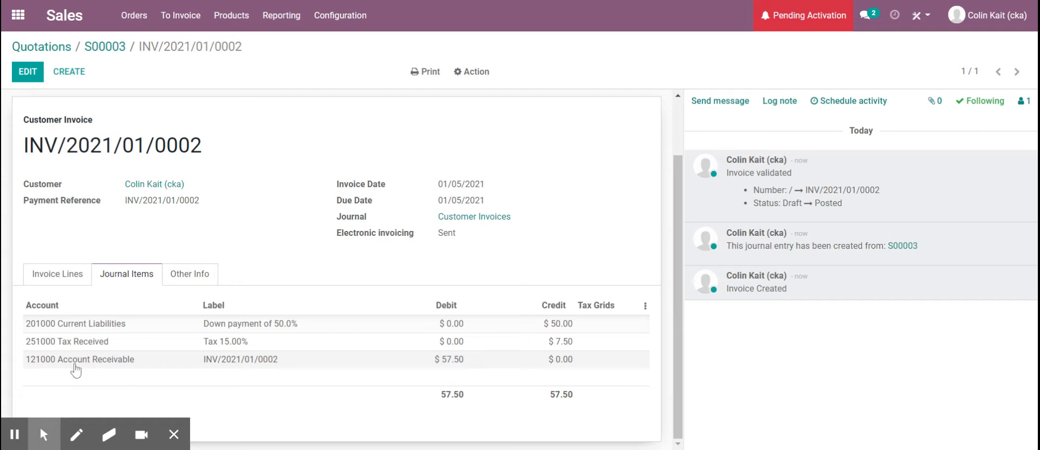
mouse_move(103, 364)
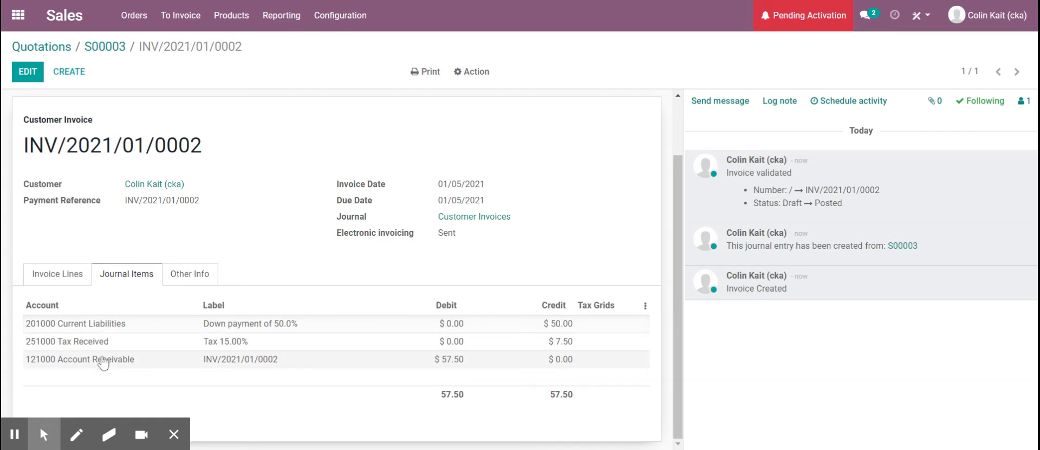
mouse_move(111, 347)
text(a)
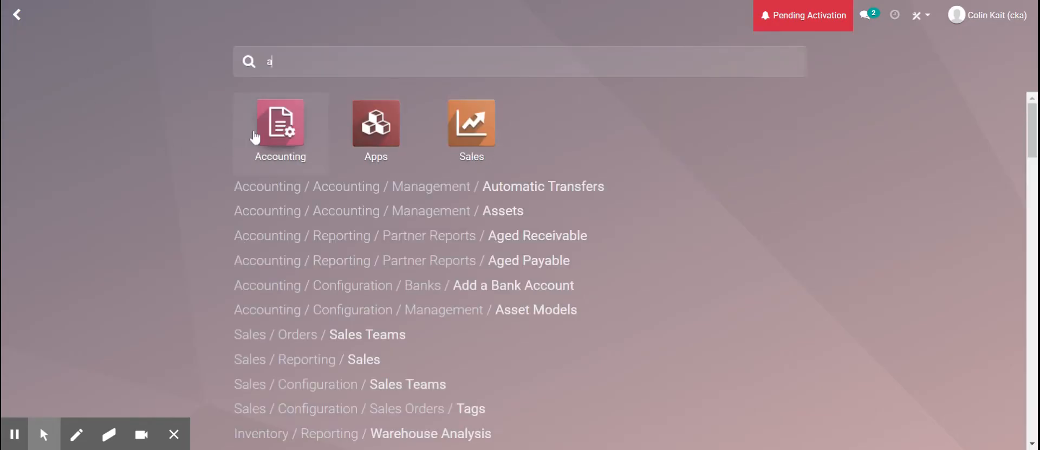
Step: Open the General Ledger report from the Accounting app's reporting menu
click(280, 122)
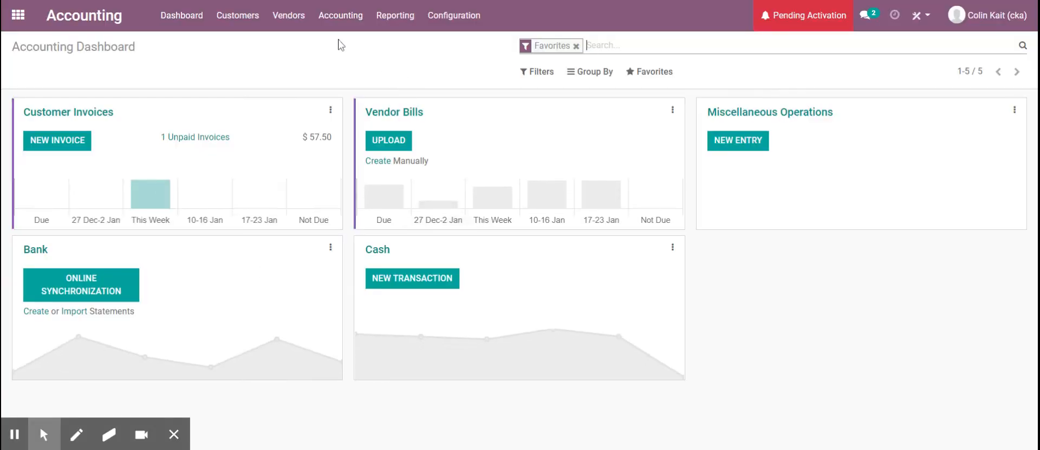
click(340, 15)
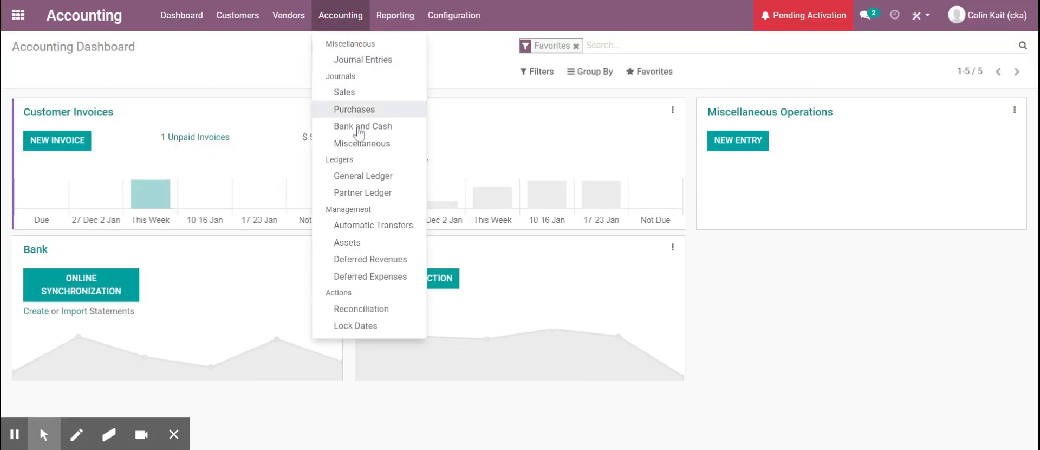
click(363, 175)
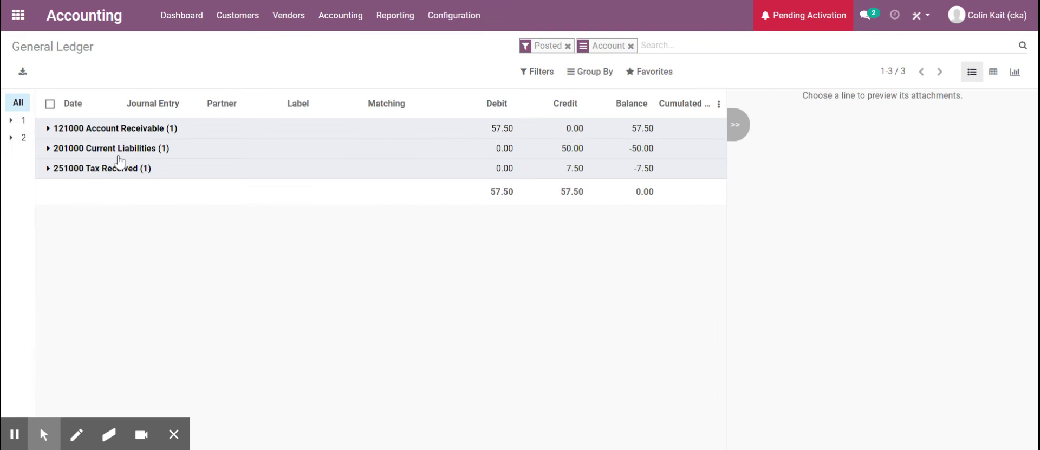
mouse_move(136, 130)
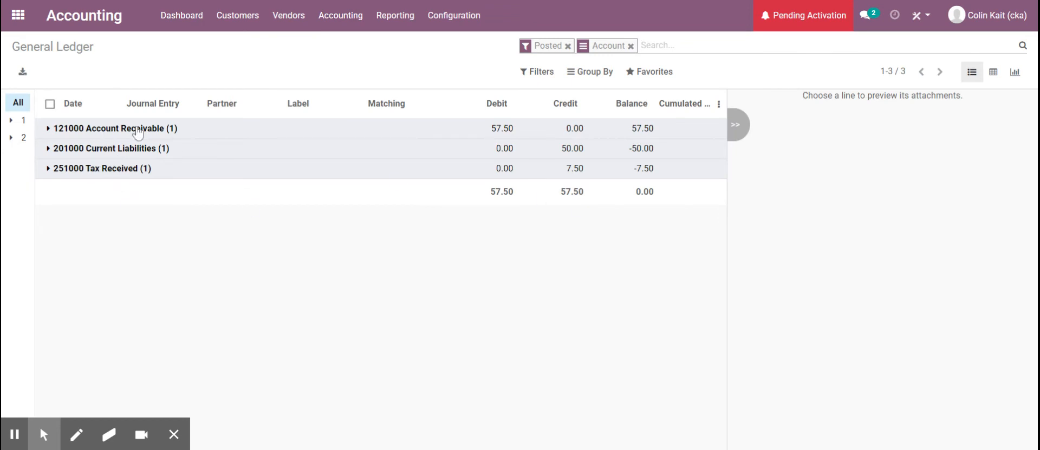
mouse_move(456, 139)
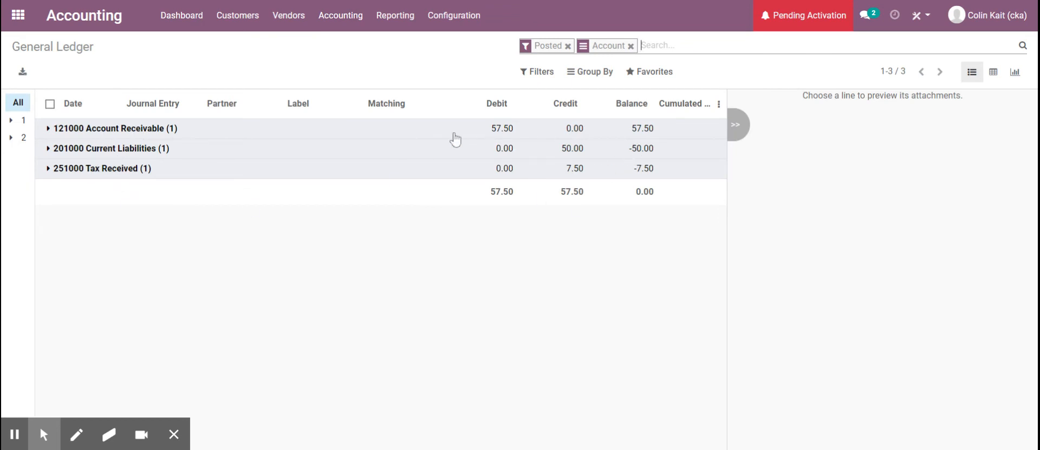
mouse_move(376, 172)
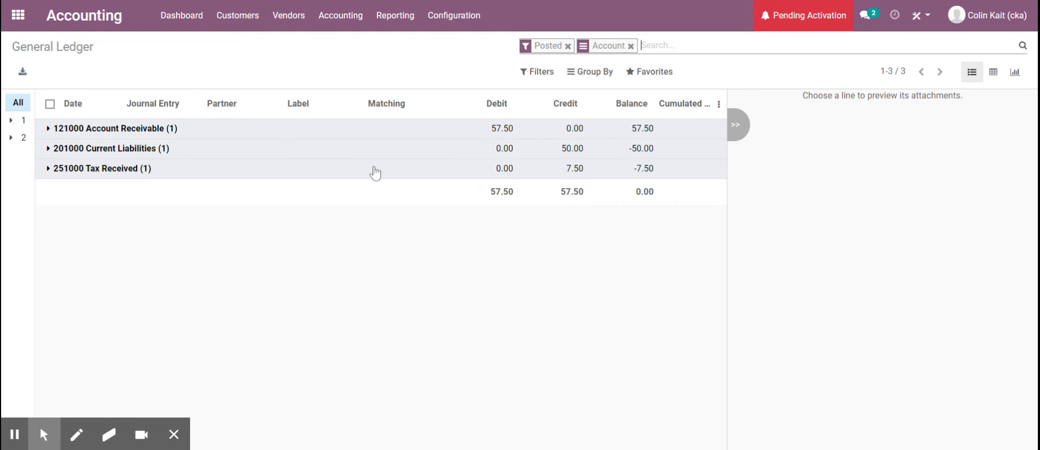
mouse_move(653, 160)
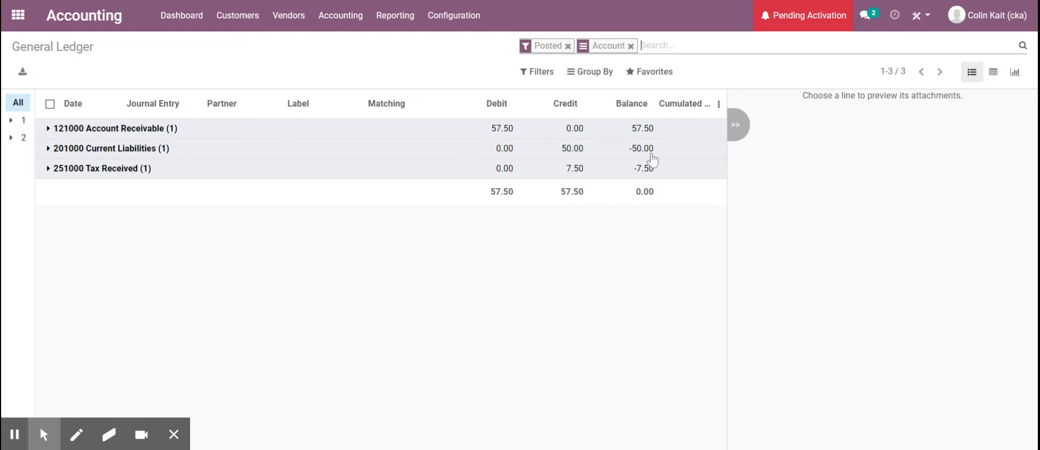
mouse_move(610, 193)
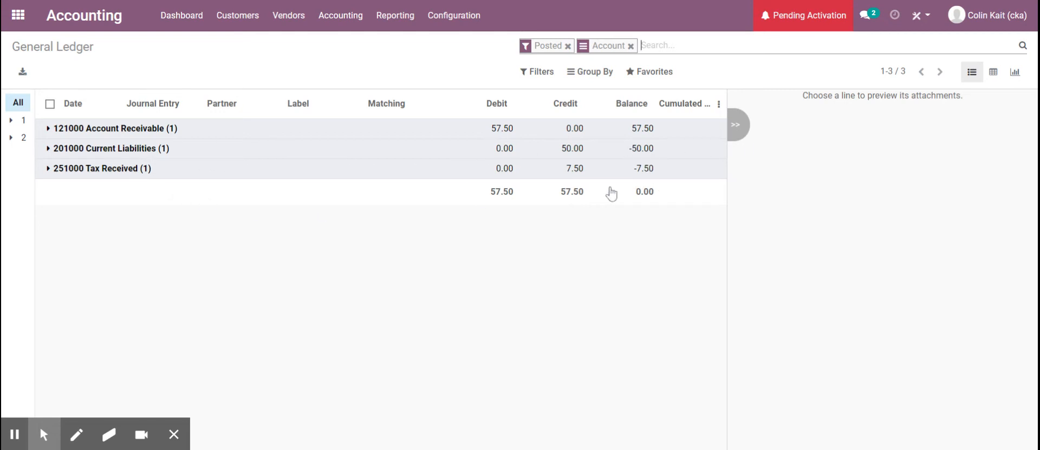
mouse_move(628, 136)
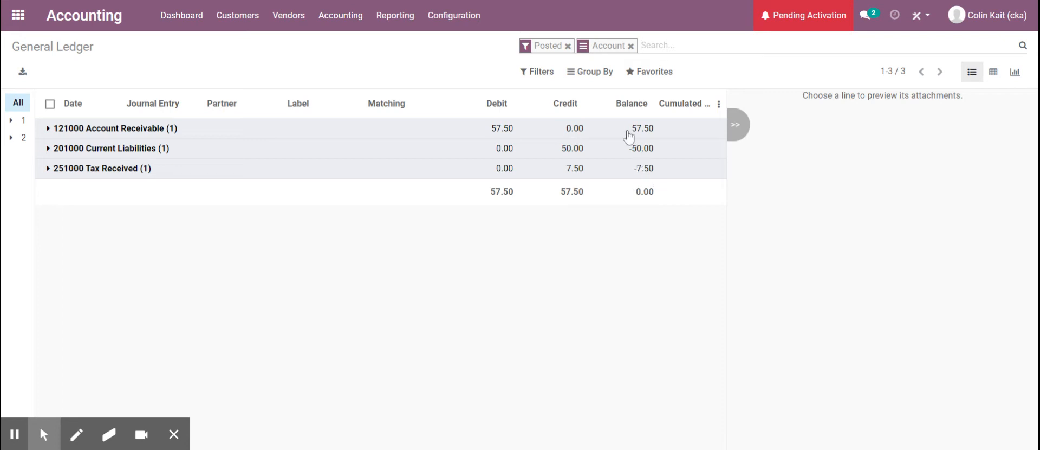
mouse_move(490, 229)
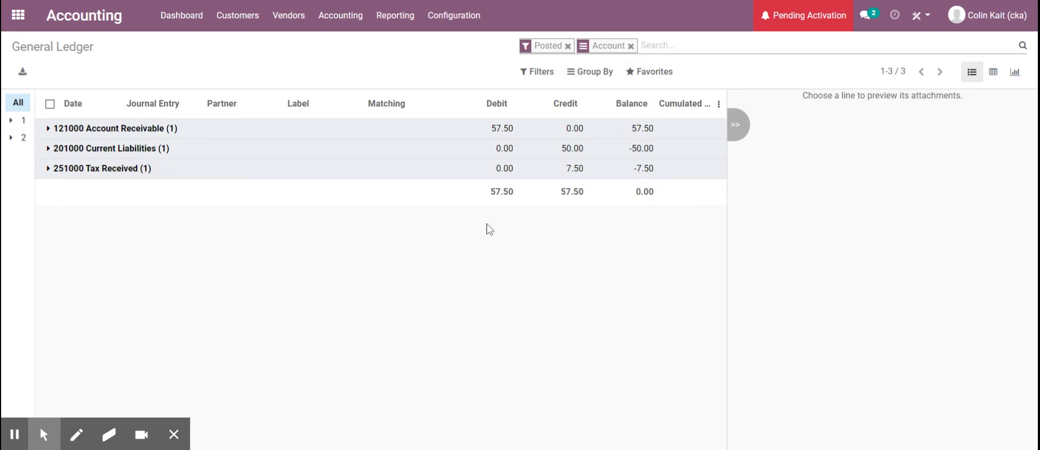
mouse_move(556, 227)
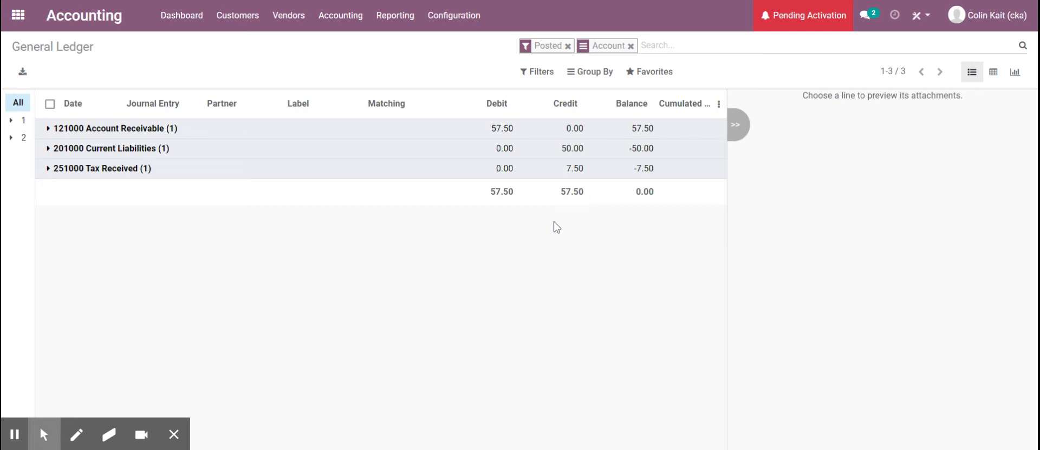
mouse_move(269, 212)
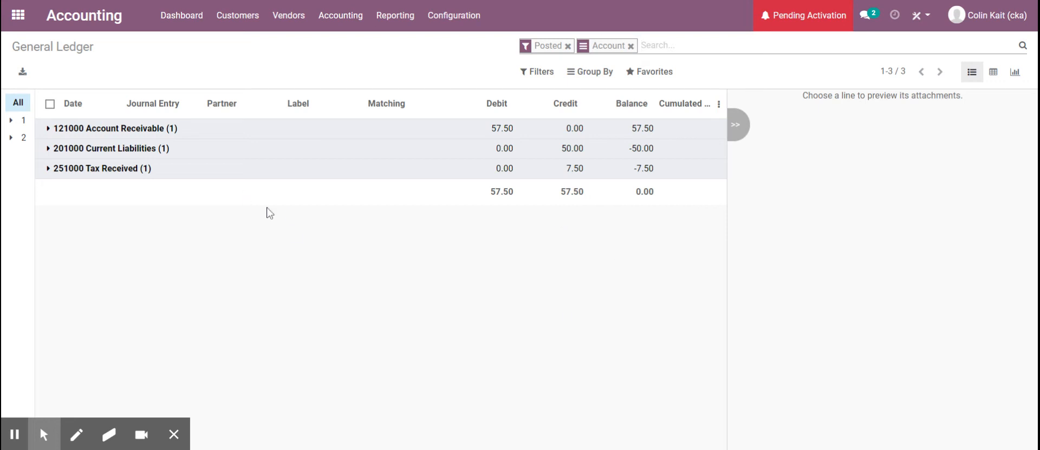
Step: Expand the receivable ledger entries, check attachments and optional columns, then open Sales
click(47, 128)
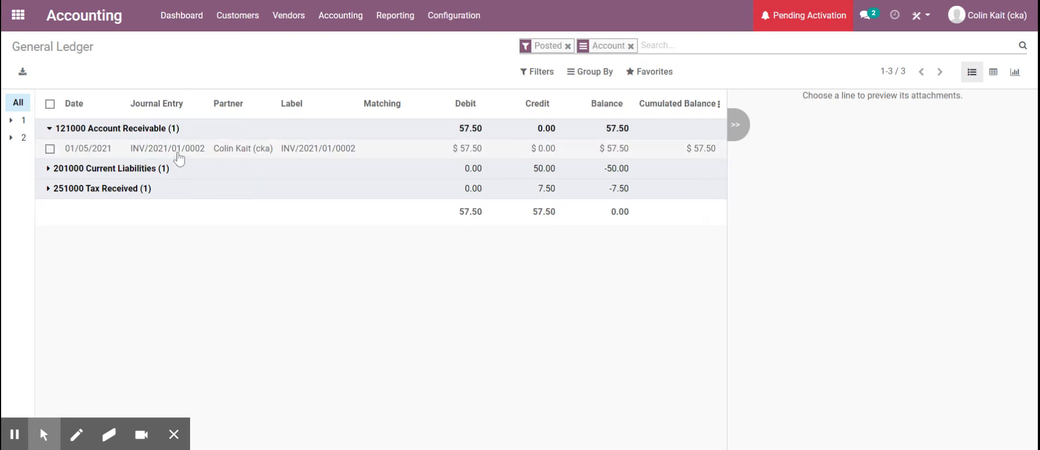
click(318, 148)
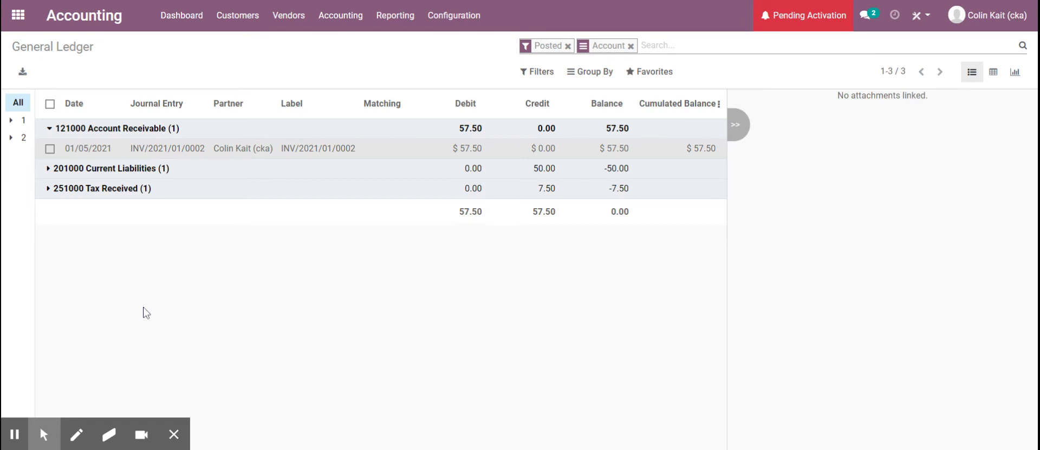
mouse_move(171, 309)
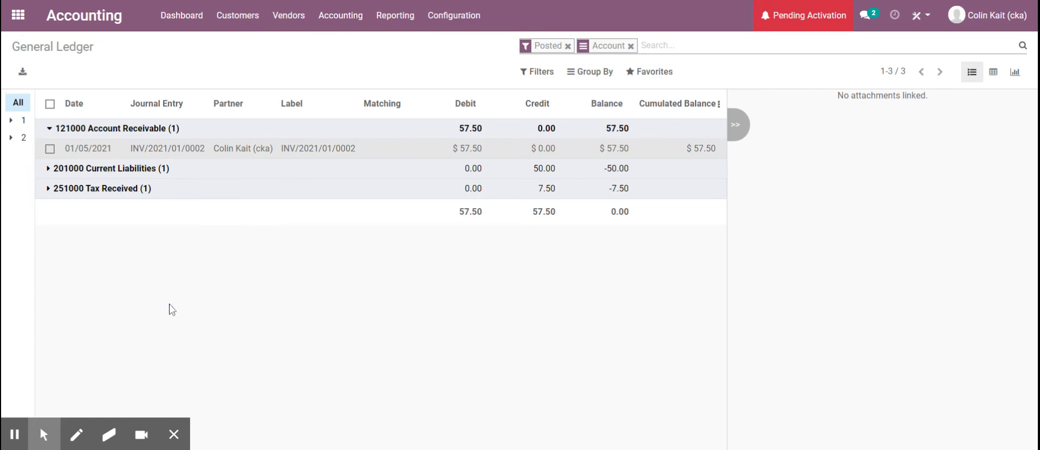
mouse_move(763, 142)
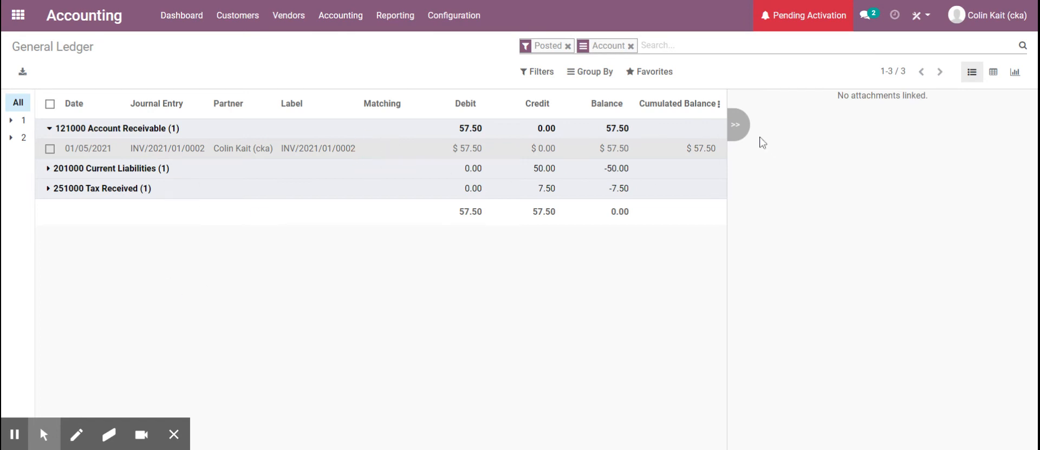
click(735, 125)
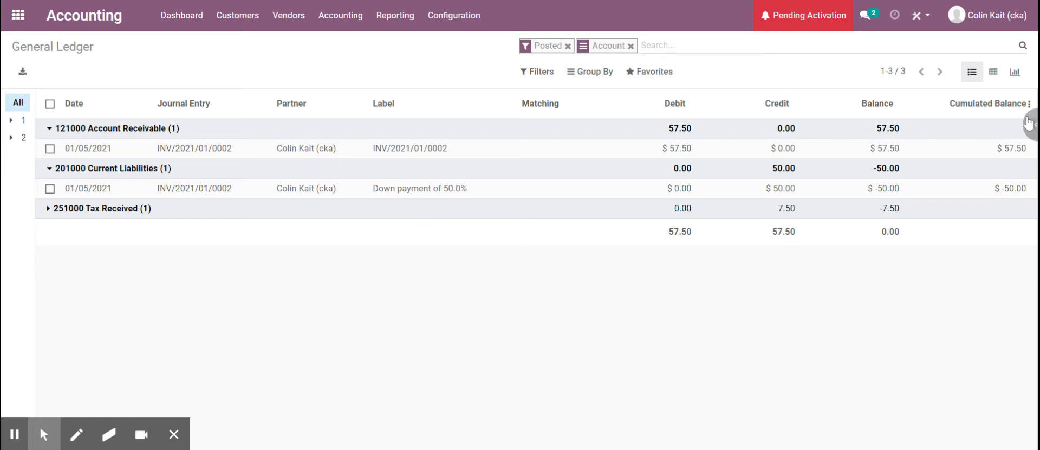
click(1030, 103)
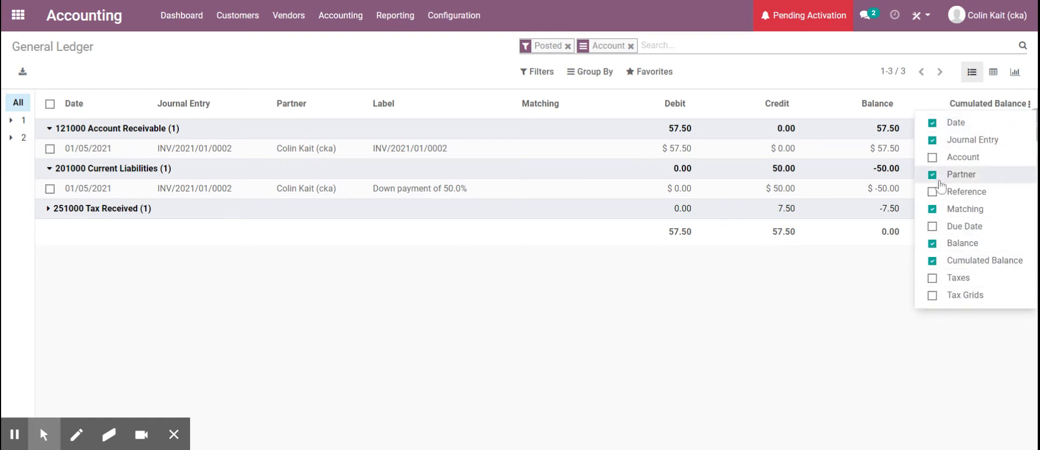
mouse_move(963, 157)
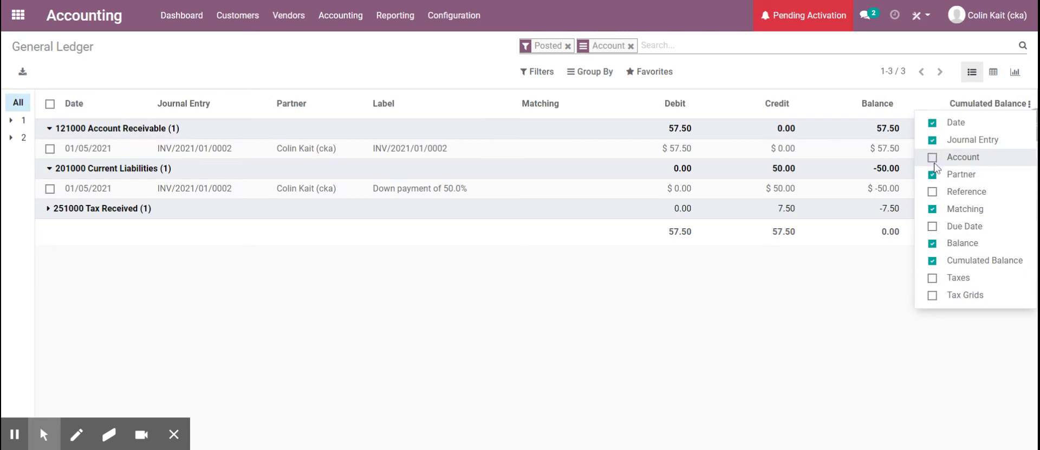
click(934, 157)
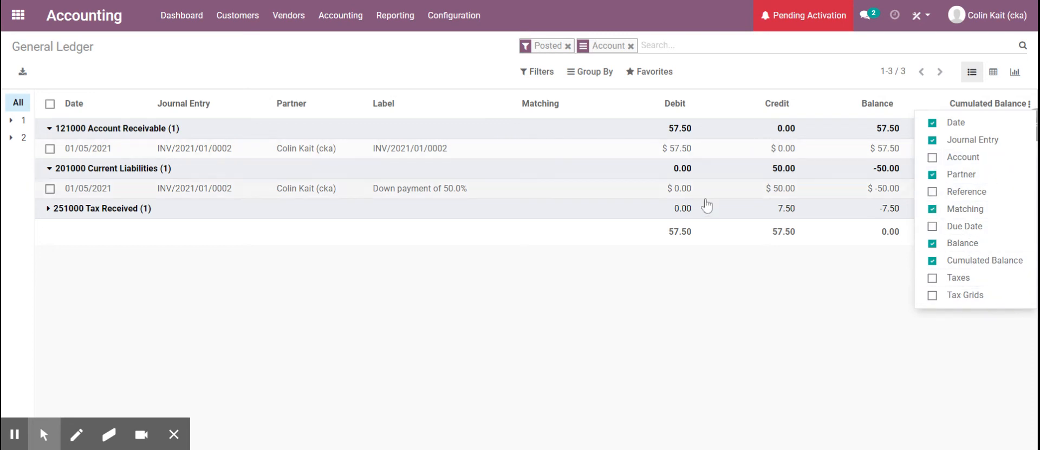
mouse_move(992, 91)
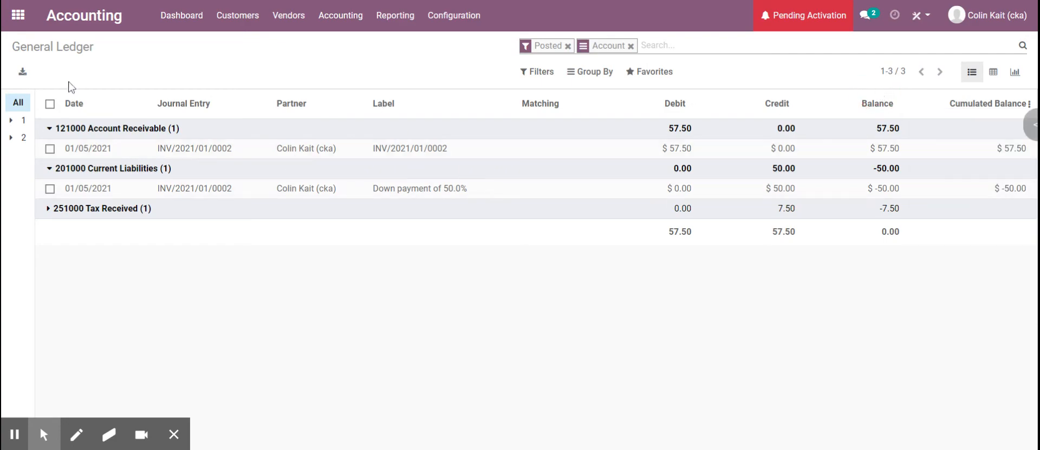
click(18, 16)
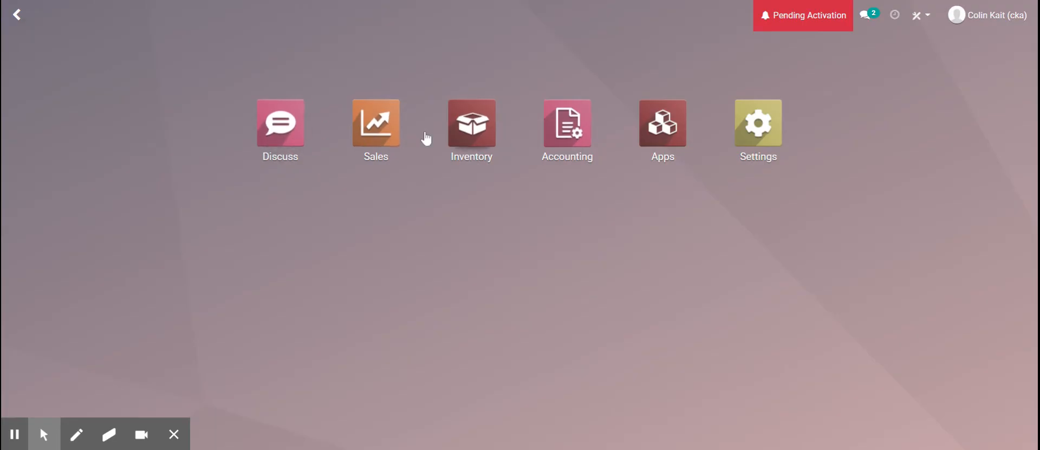
click(376, 123)
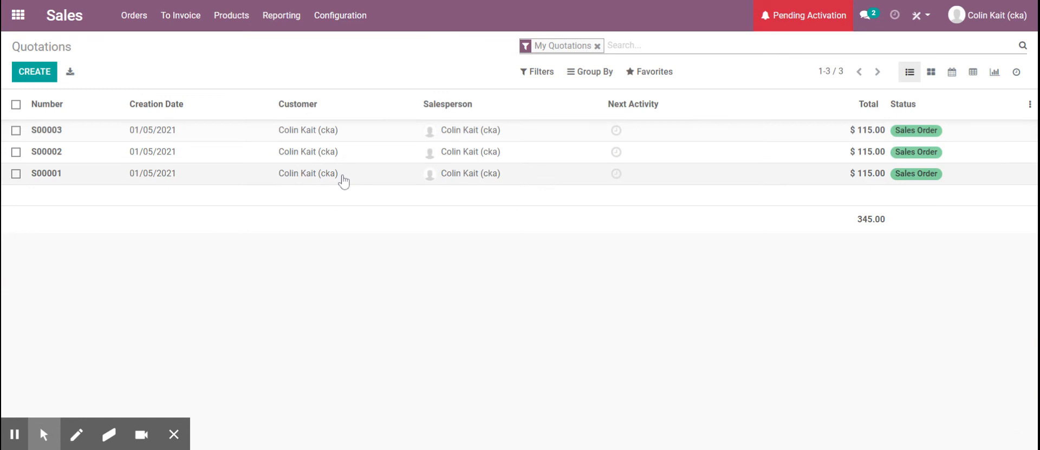
Step: Go to the Sales Orders list and open order S00003
click(133, 15)
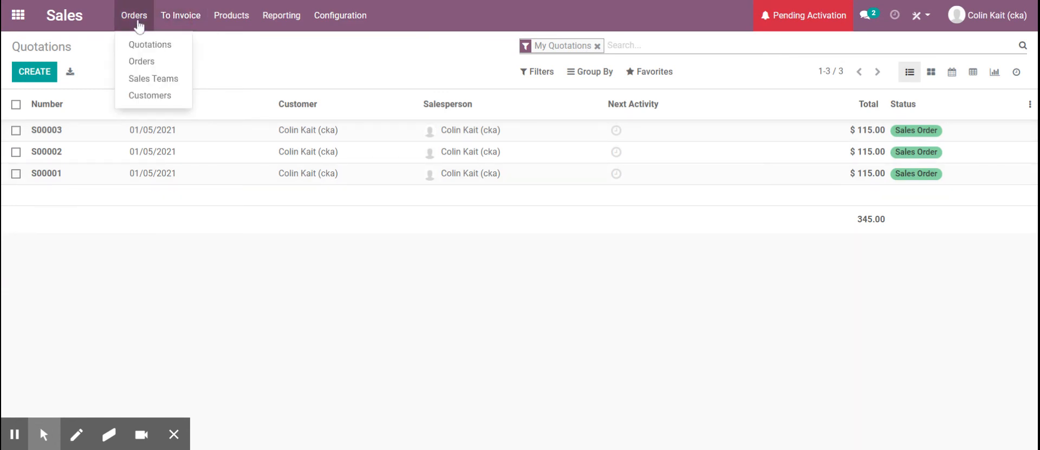
click(150, 44)
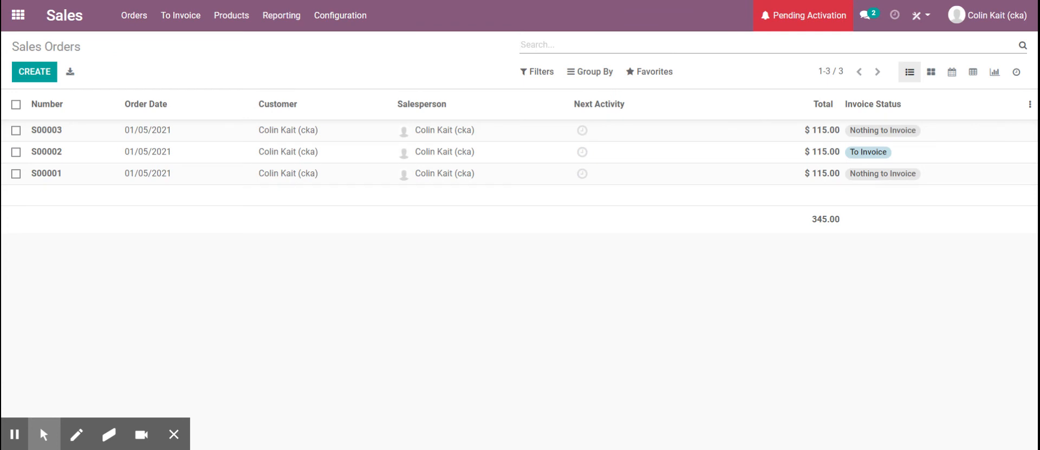
click(180, 15)
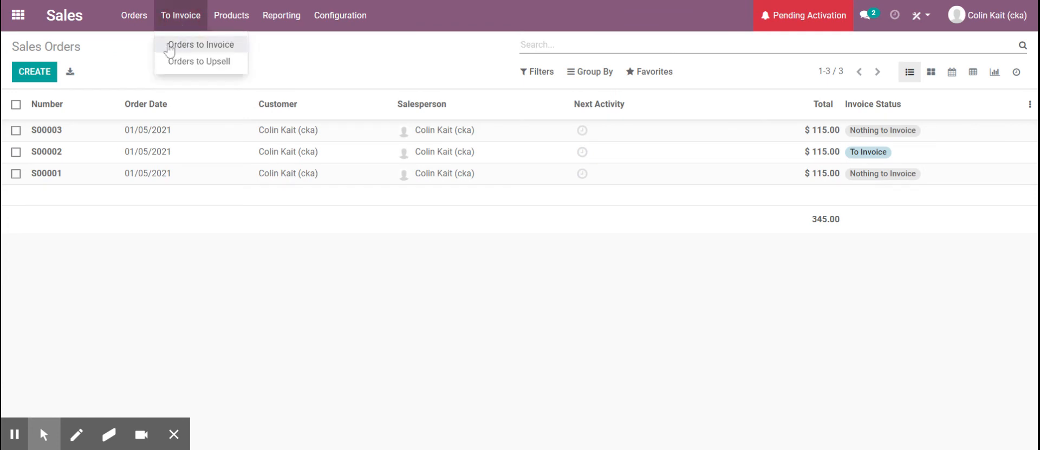
mouse_move(168, 150)
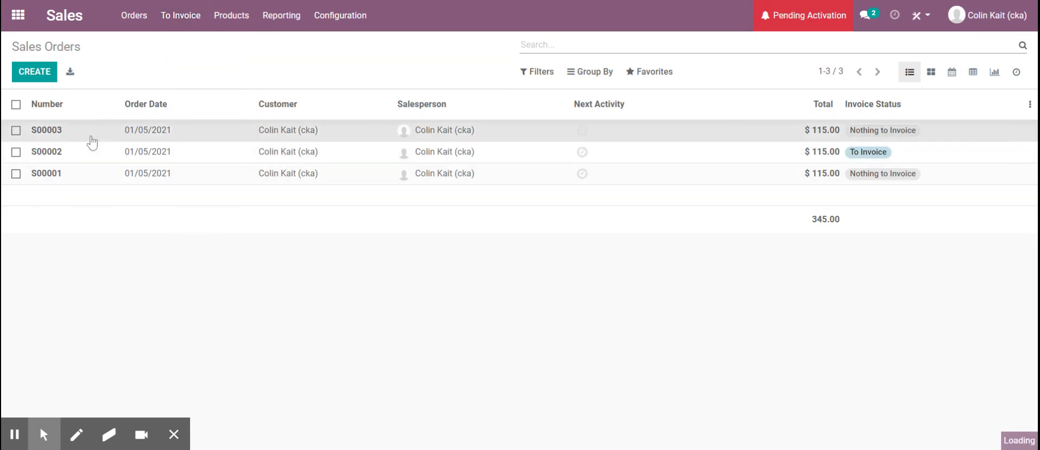
click(46, 130)
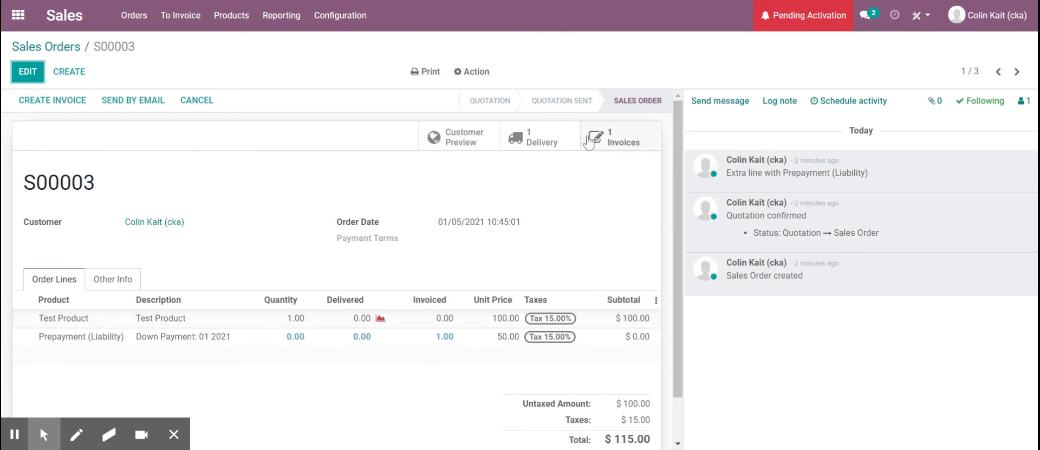
mouse_move(559, 146)
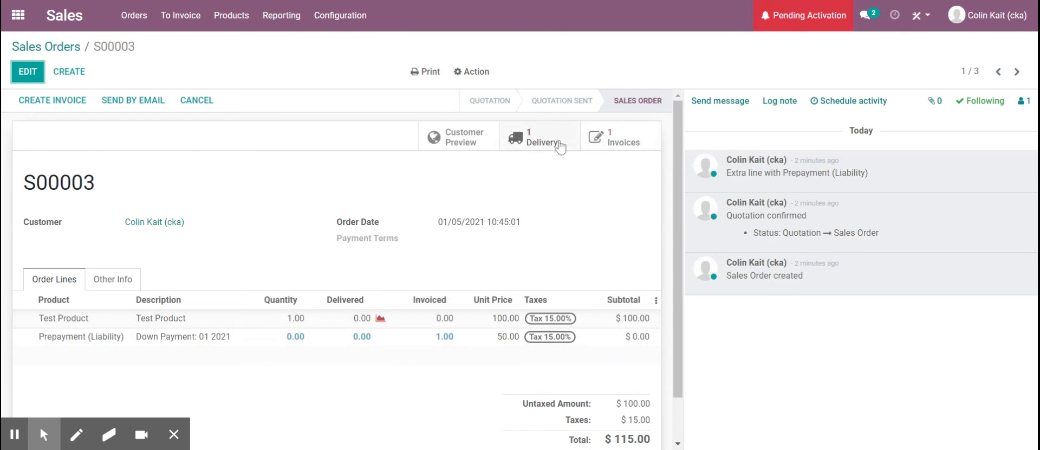
Step: Validate delivery WH/OUT/00003 with 1 Test Product done, then return to S00003
click(538, 142)
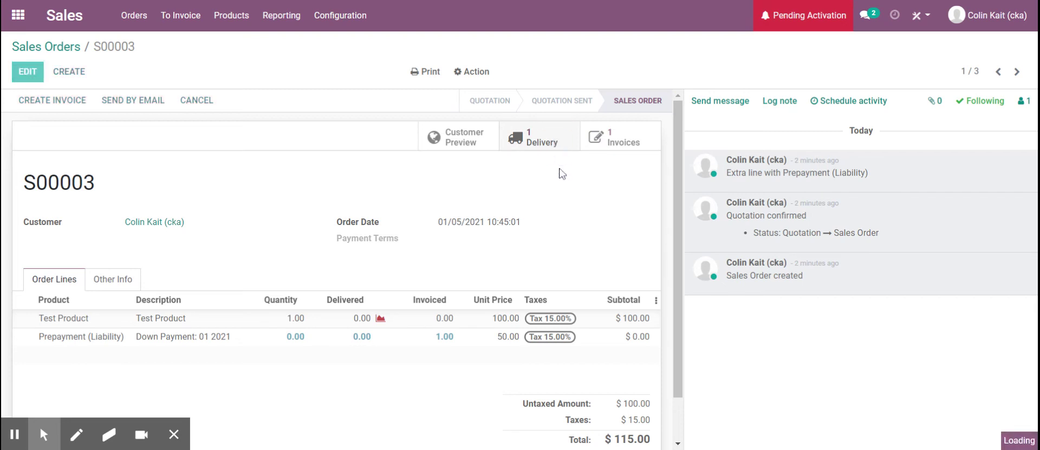
click(539, 139)
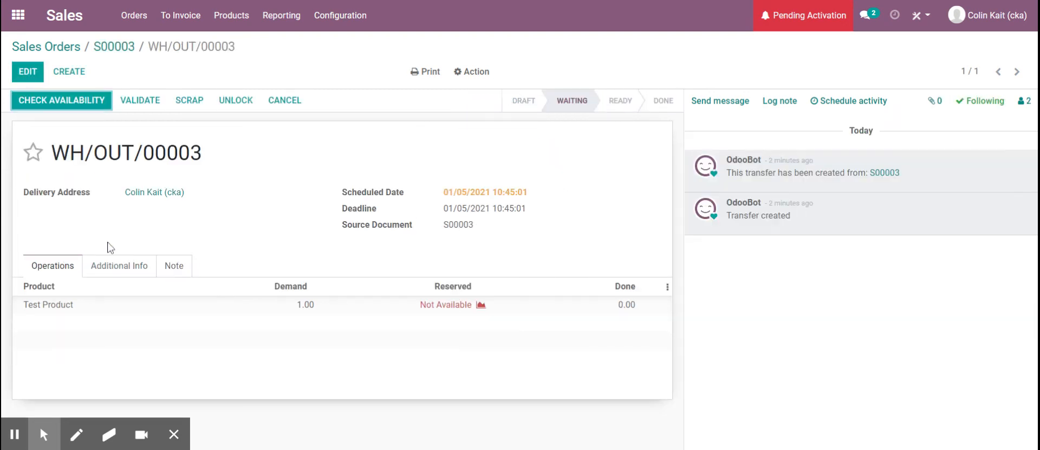
click(27, 71)
text(1)
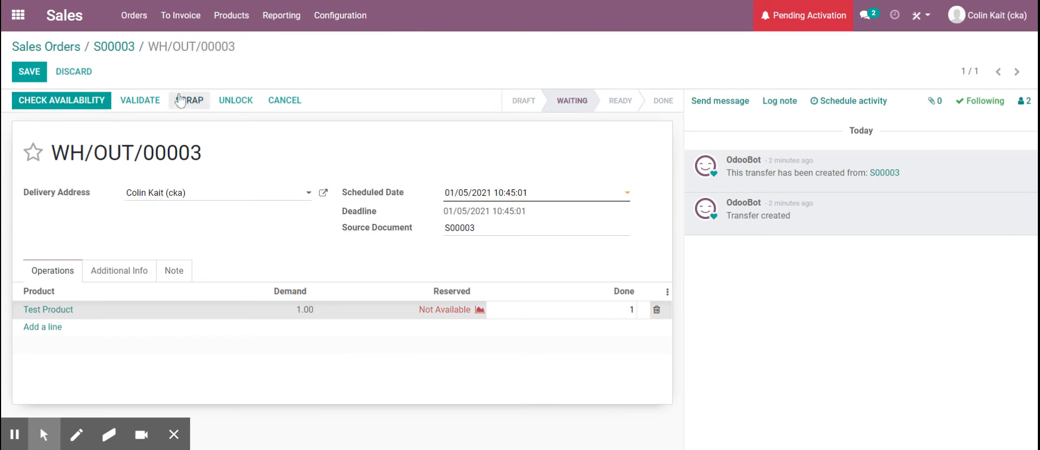
click(139, 100)
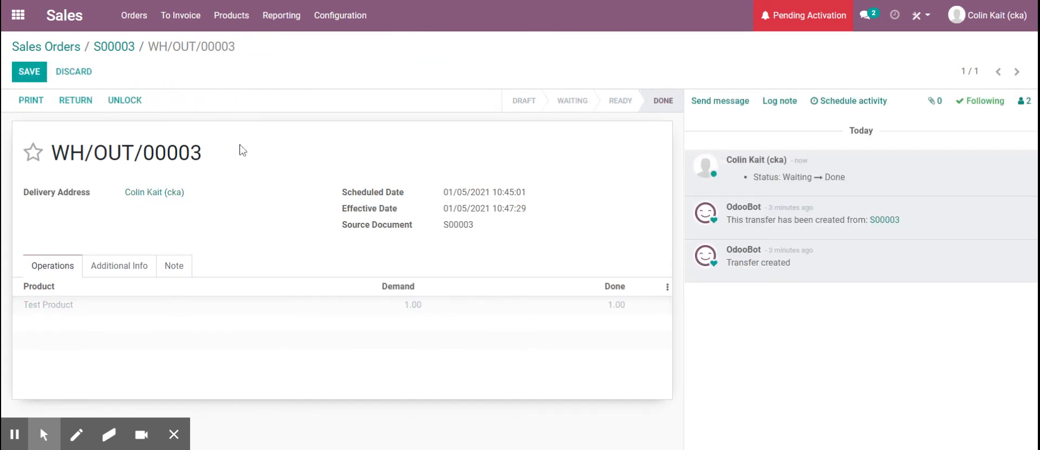
click(29, 71)
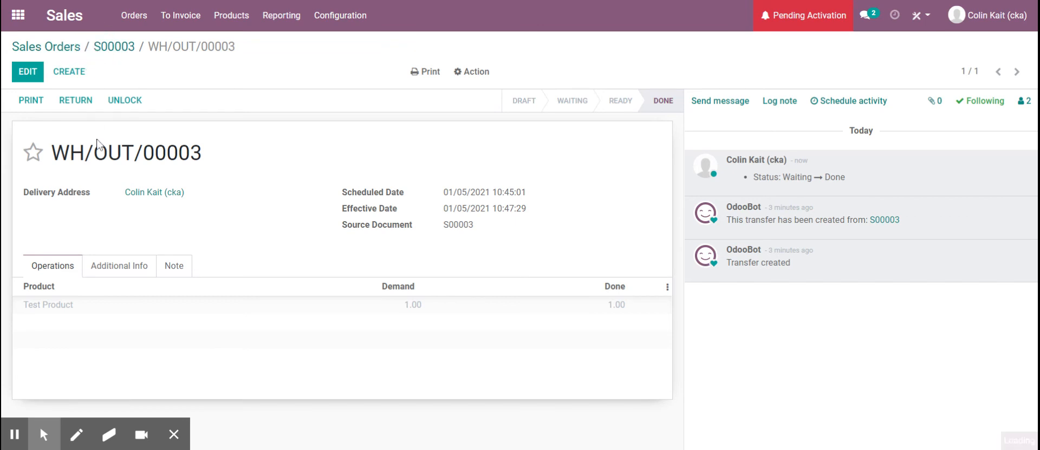
click(113, 46)
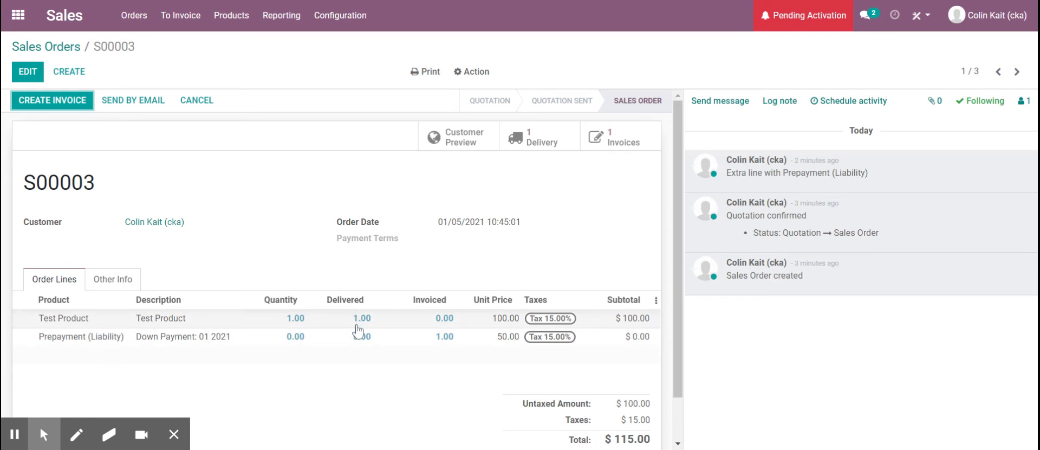
mouse_move(368, 332)
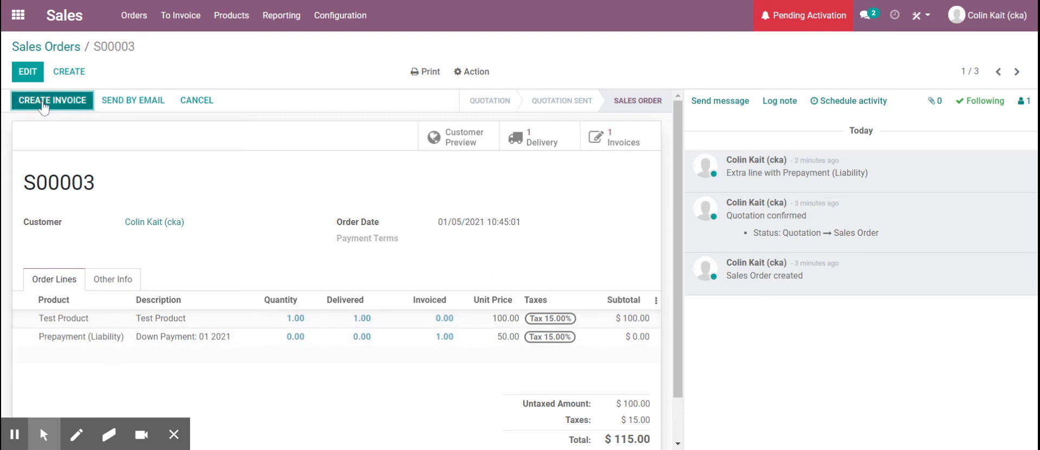
Step: Open S00003 from the Orders to Invoice list
click(180, 15)
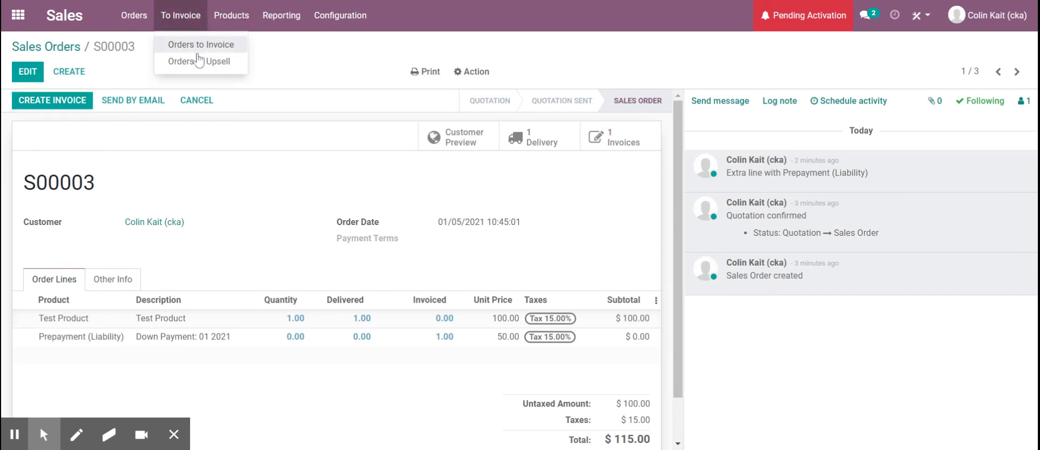
click(200, 44)
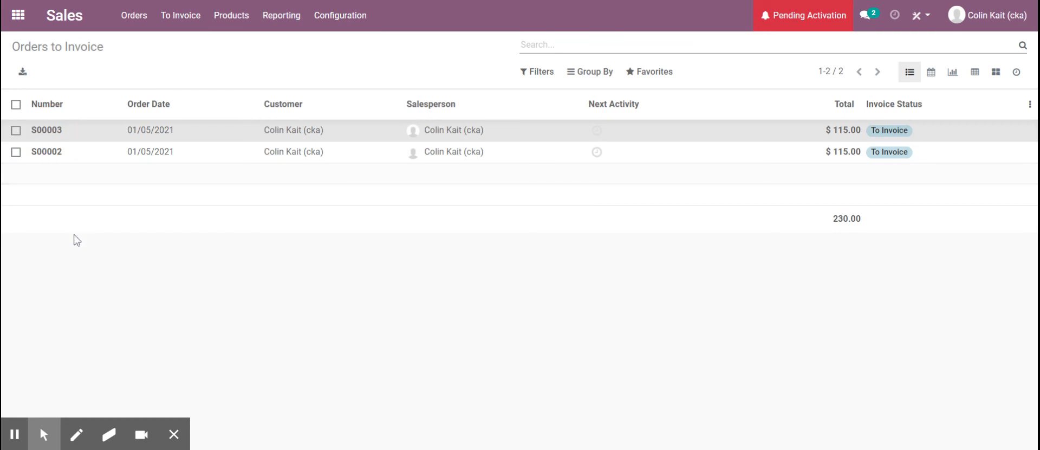
click(46, 130)
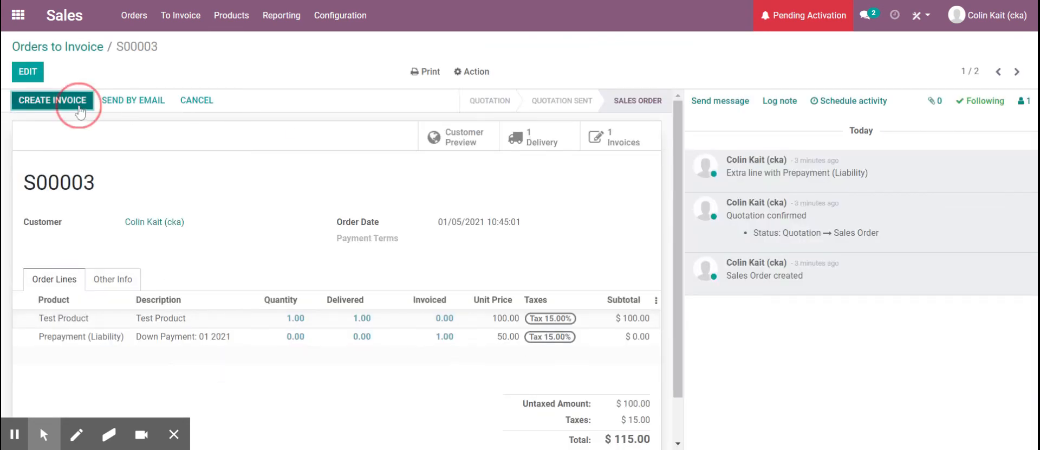
Step: Create a regular invoice with down payments deducted and open the draft
click(52, 100)
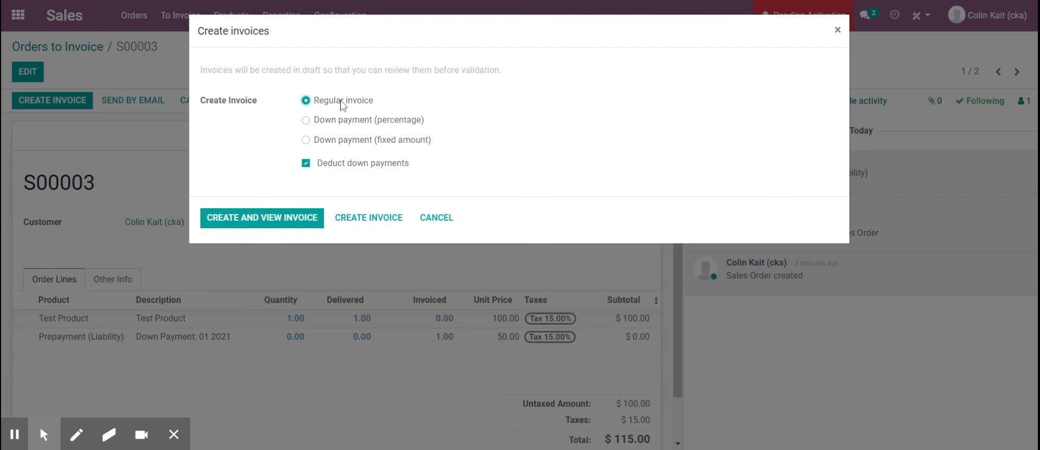
mouse_move(296, 218)
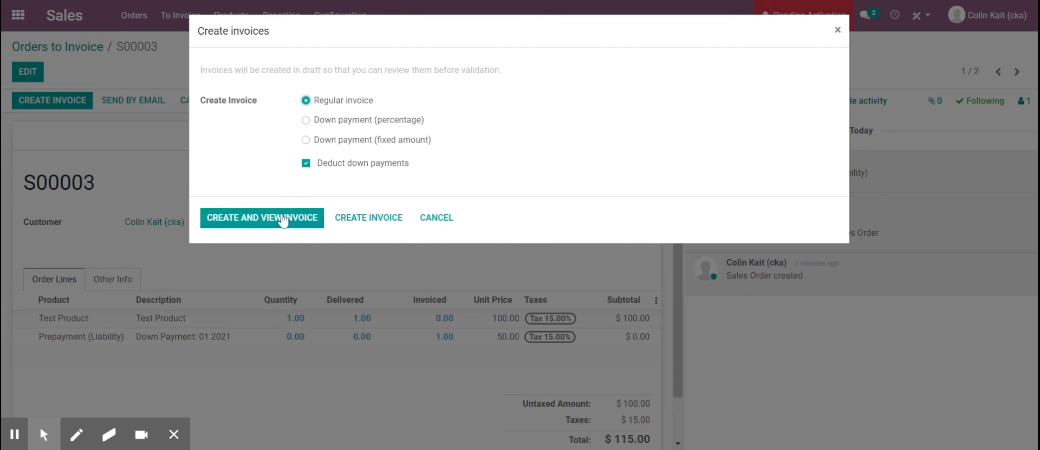
click(263, 218)
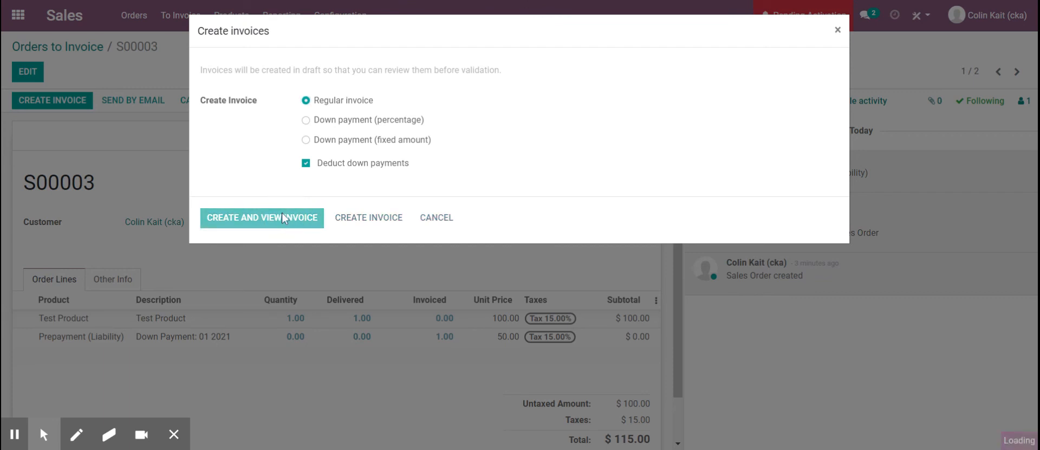
click(261, 217)
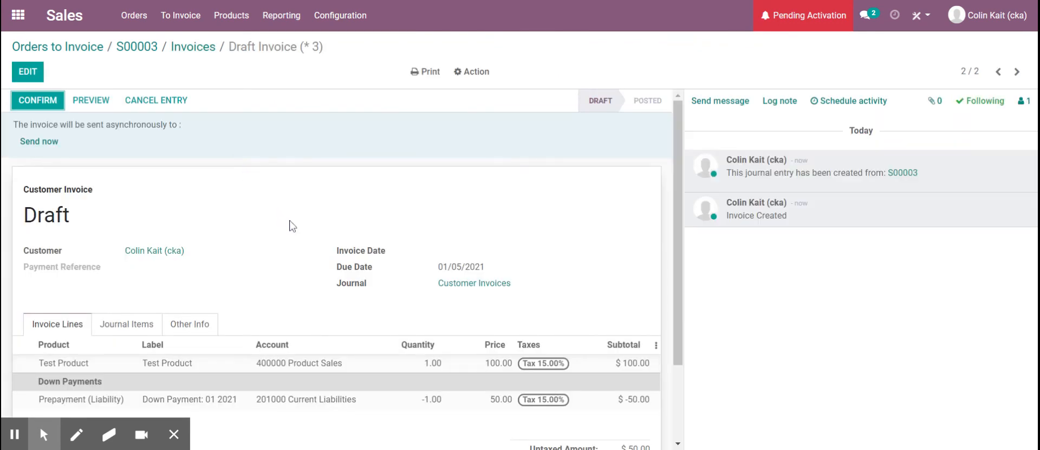
Step: Check the invoice totals and confirm it as INV/2021/01/0003 for $57.50
scroll(down, 3)
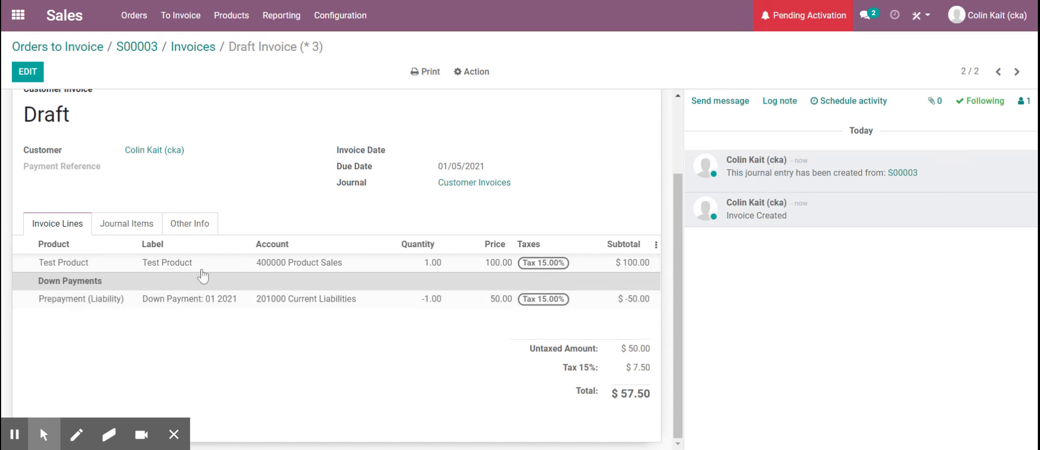
click(26, 71)
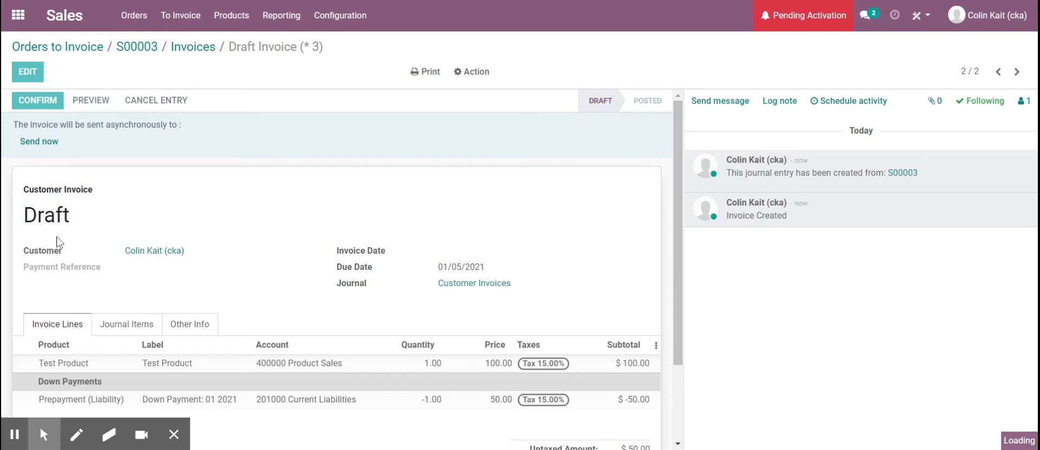
click(37, 100)
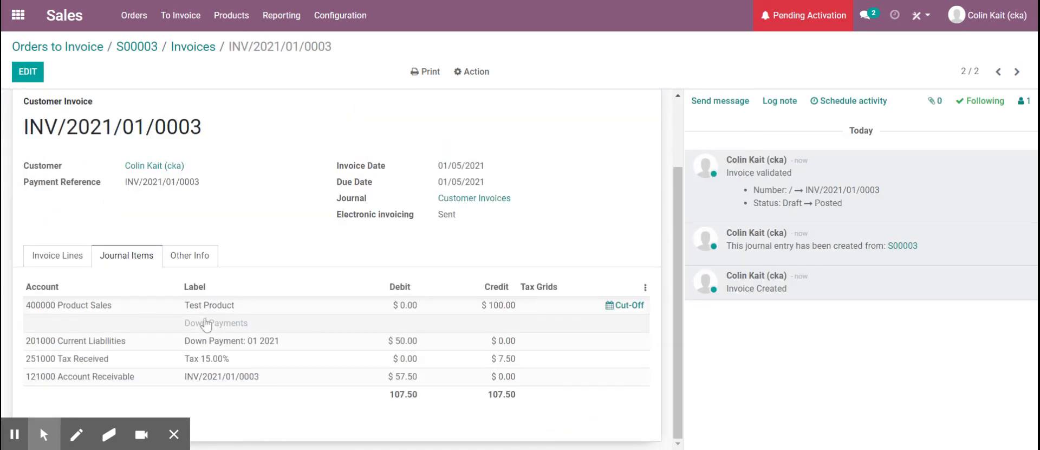
mouse_move(345, 414)
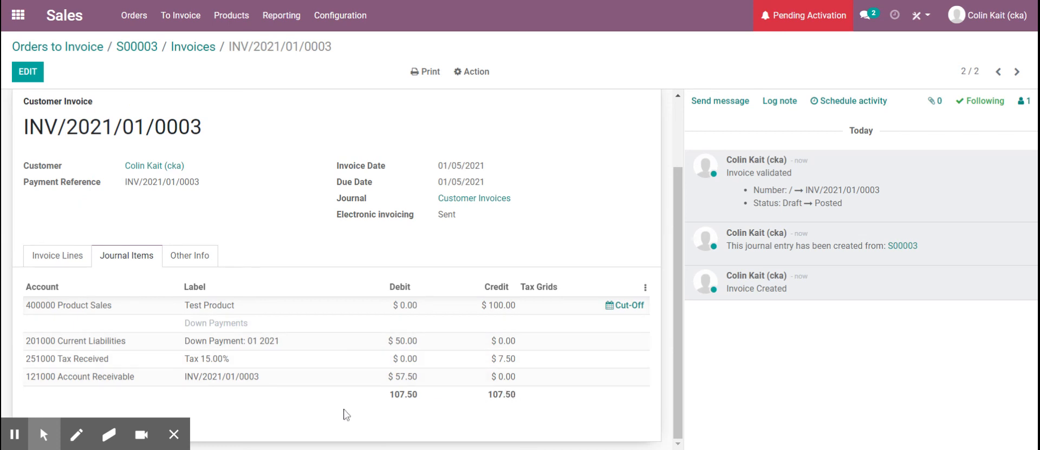
mouse_move(351, 403)
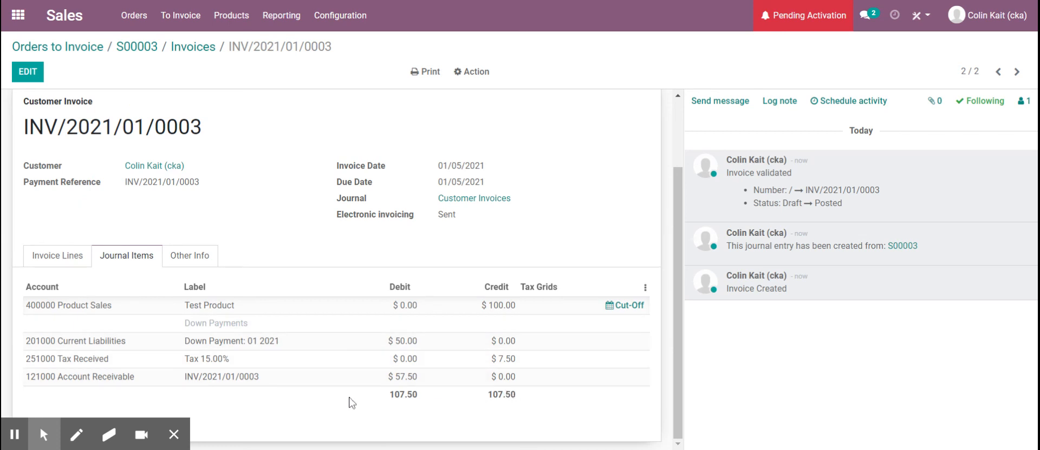
mouse_move(110, 347)
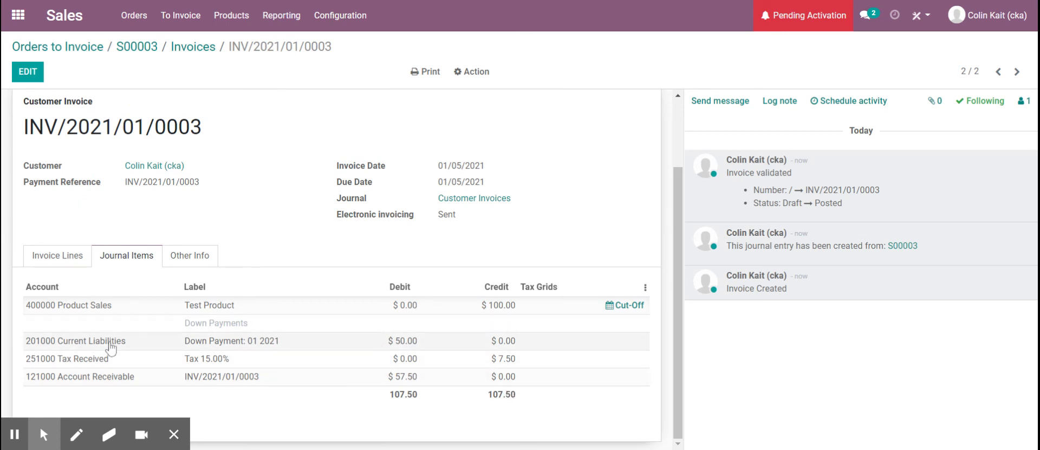
mouse_move(119, 331)
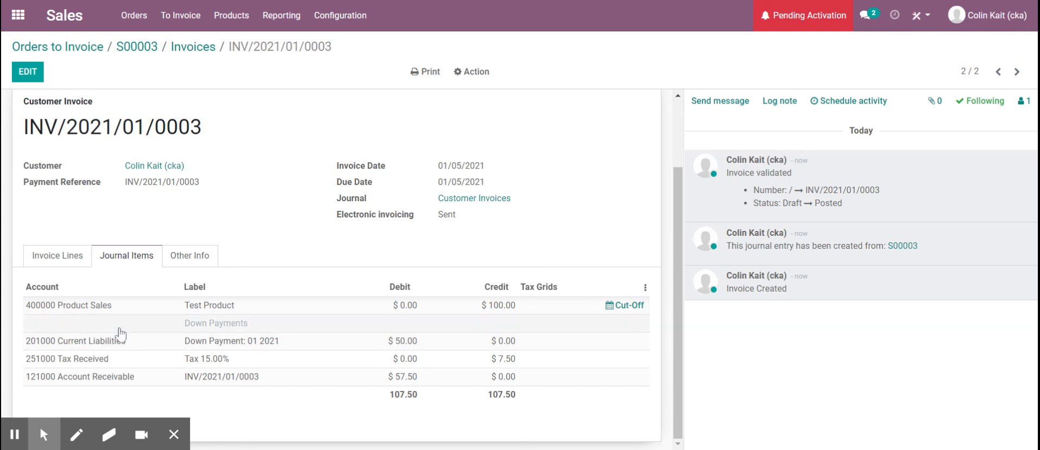
mouse_move(323, 319)
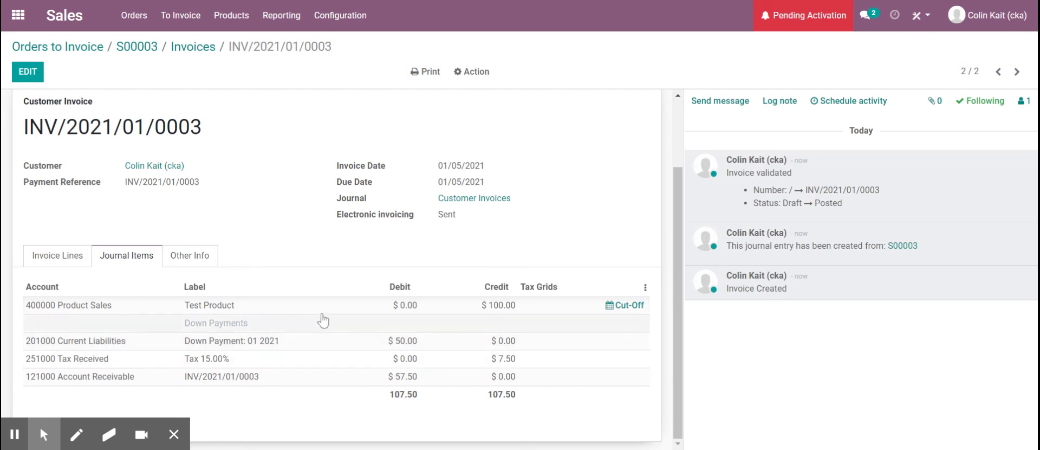
mouse_move(484, 320)
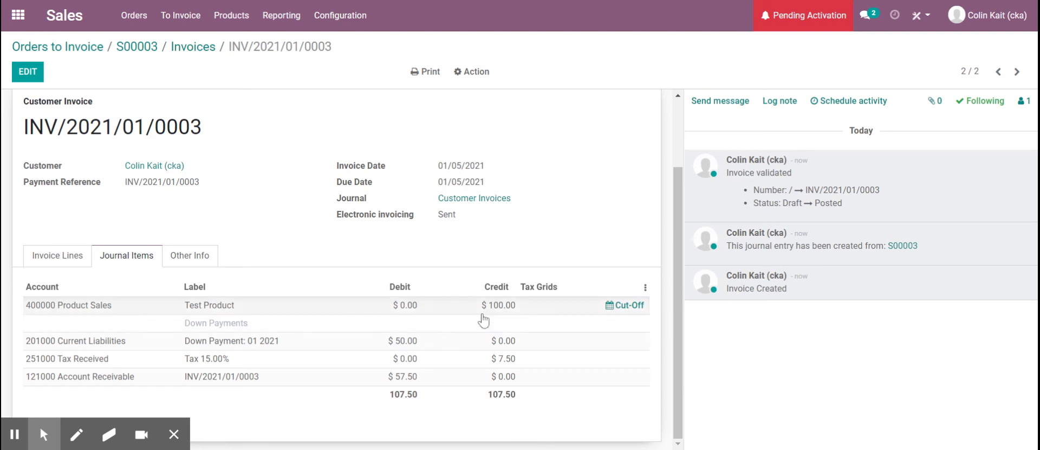
mouse_move(494, 311)
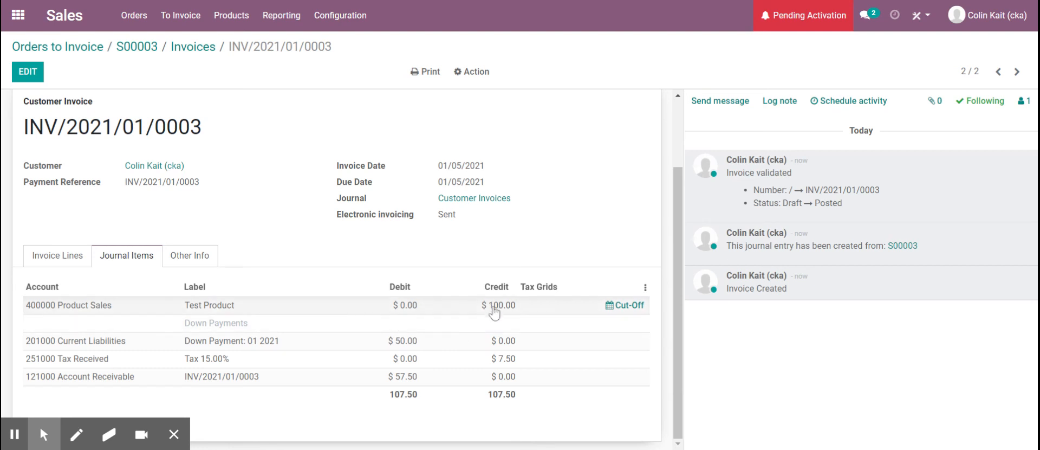
mouse_move(500, 376)
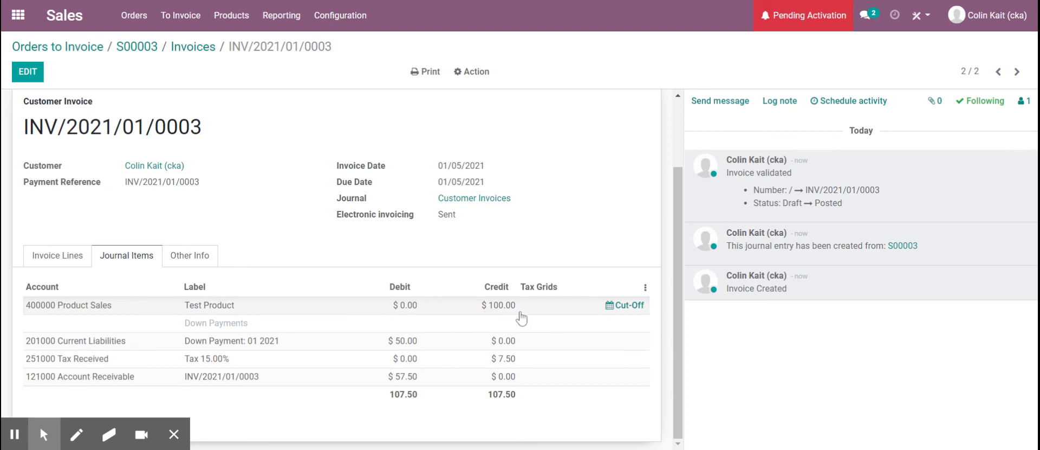
mouse_move(102, 317)
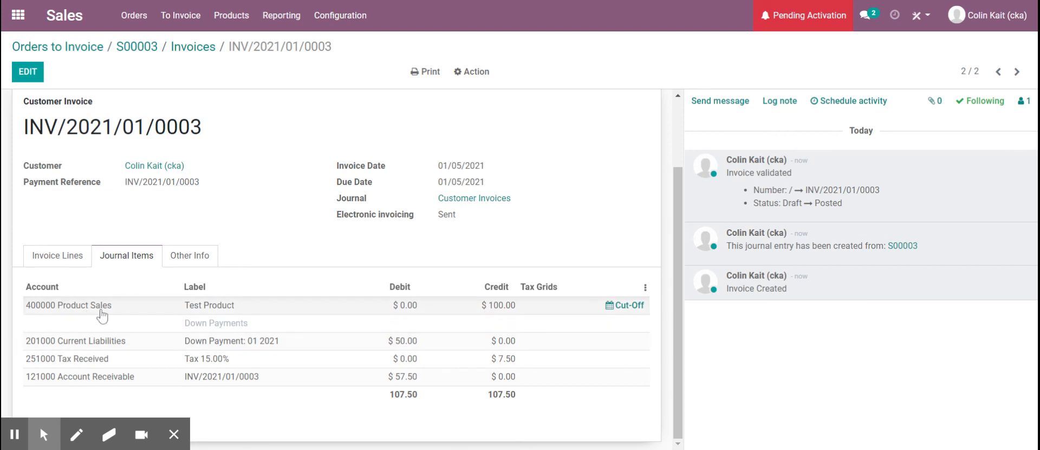
mouse_move(509, 361)
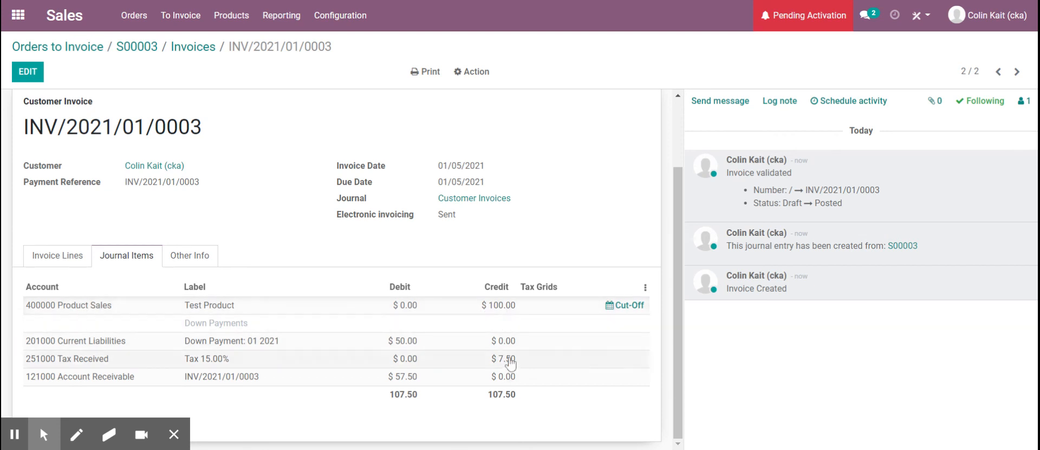
mouse_move(521, 370)
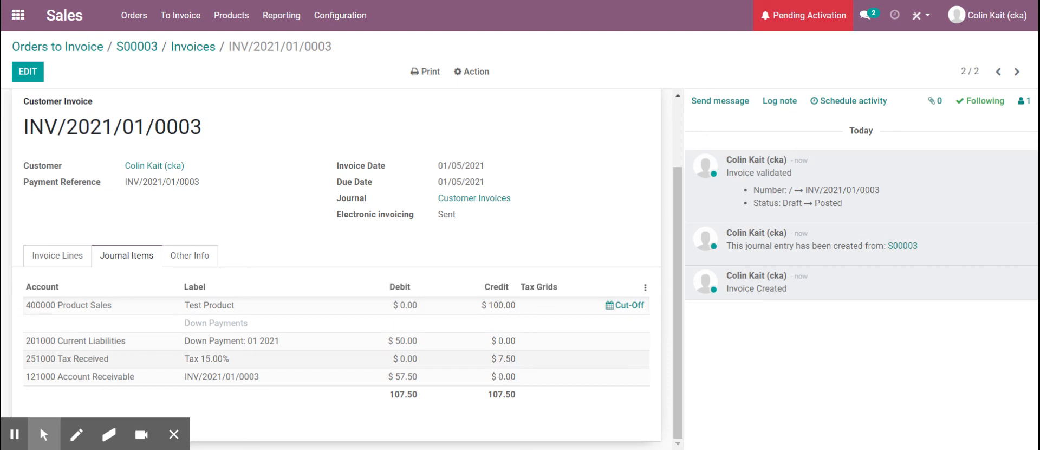
mouse_move(521, 369)
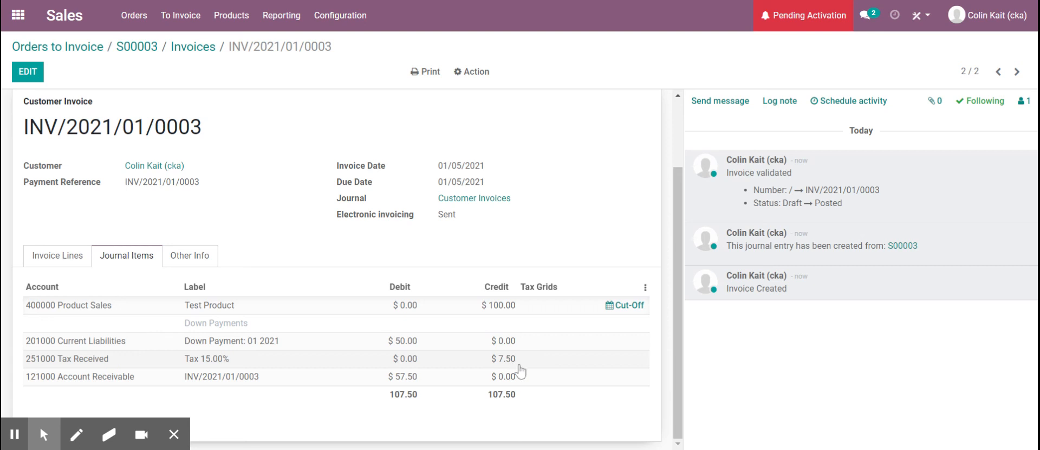
mouse_move(78, 349)
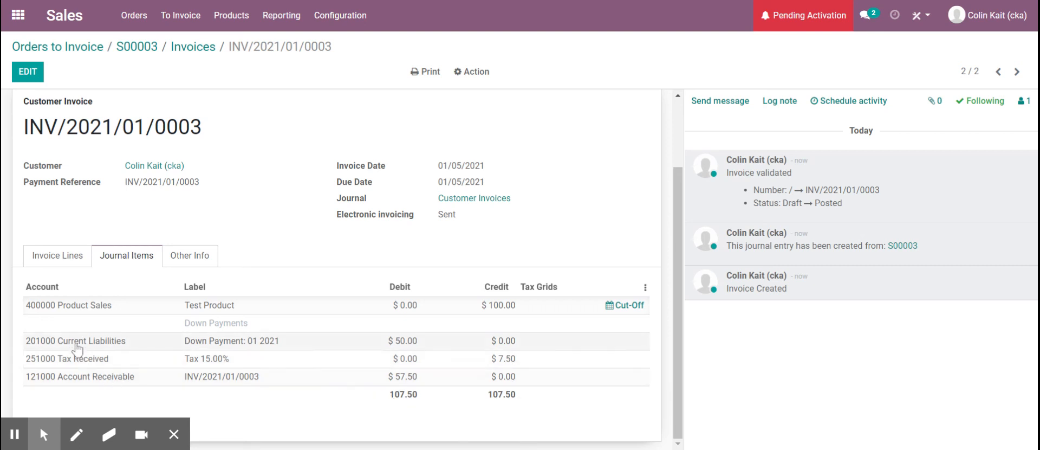
mouse_move(388, 345)
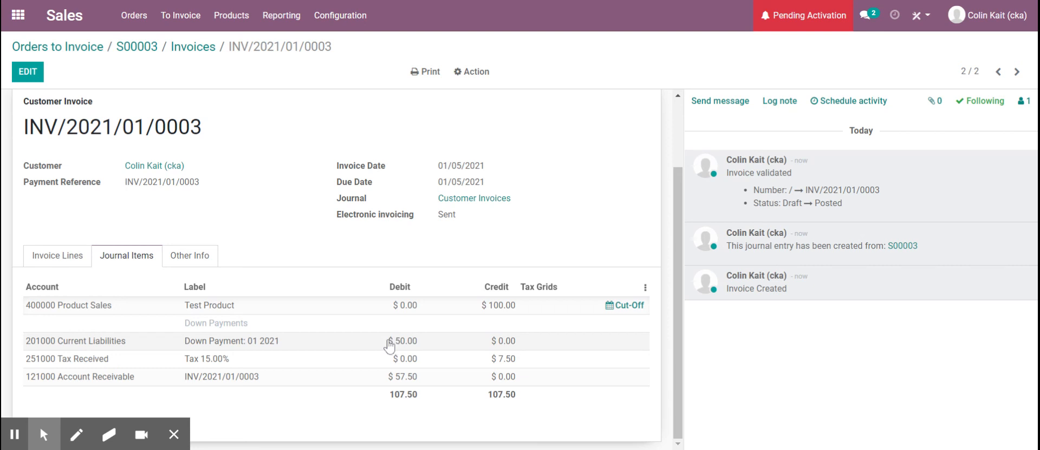
mouse_move(393, 346)
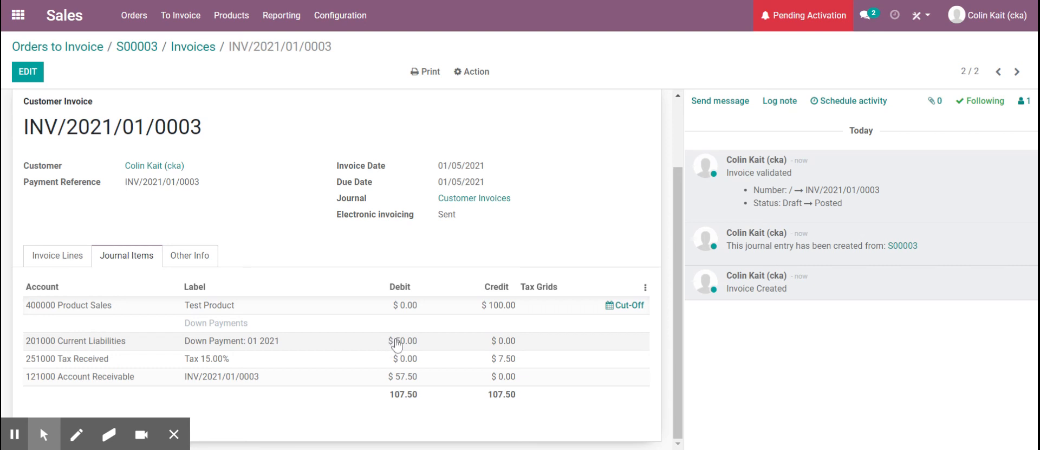
mouse_move(396, 385)
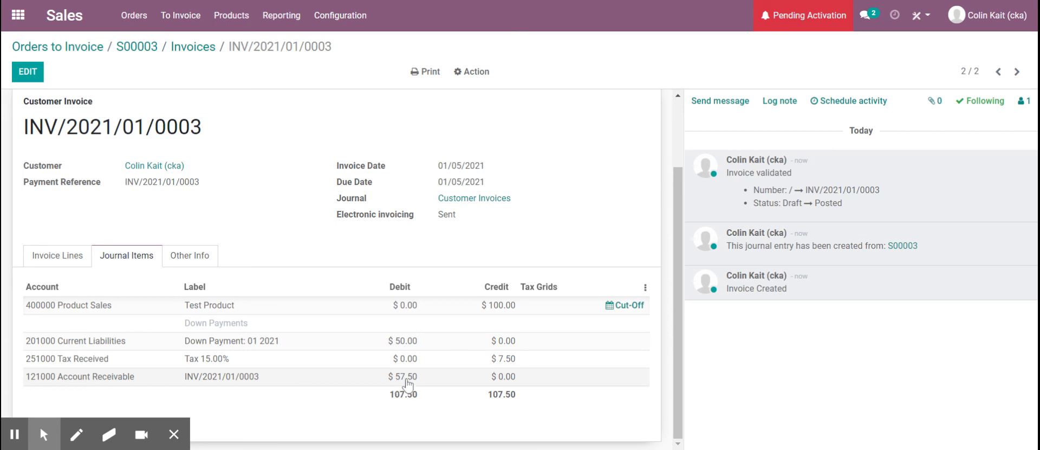
mouse_move(416, 386)
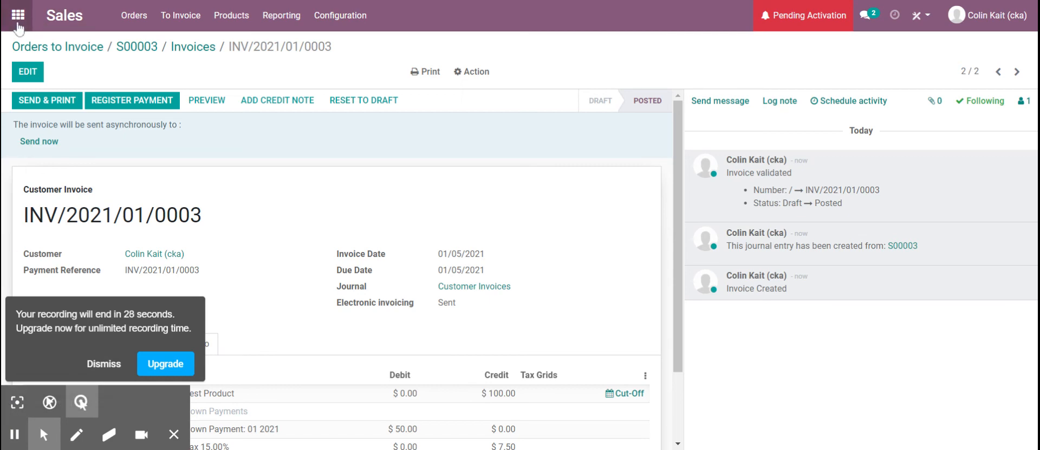
Step: Switch to the Accounting app from the apps menu
click(18, 15)
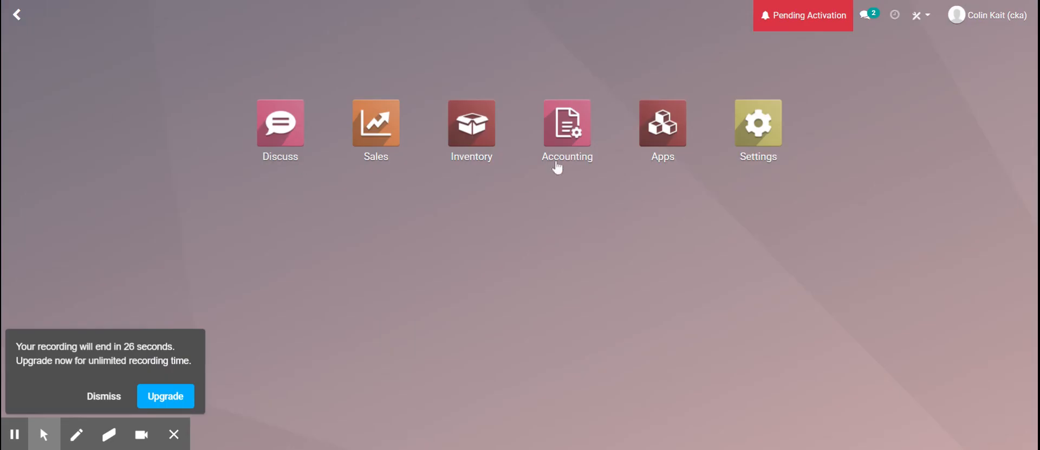
click(567, 123)
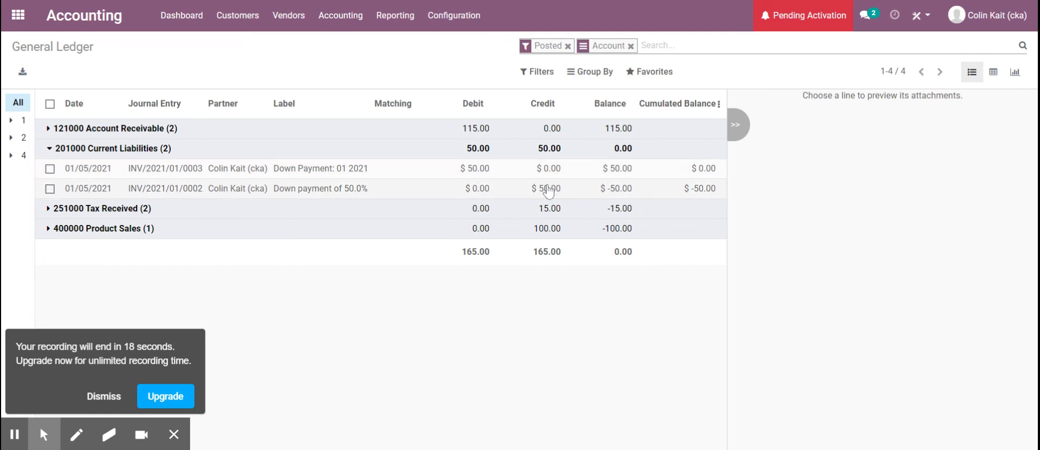
Step: Expand the 121000 Account Receivable lines in the General Ledger
click(50, 148)
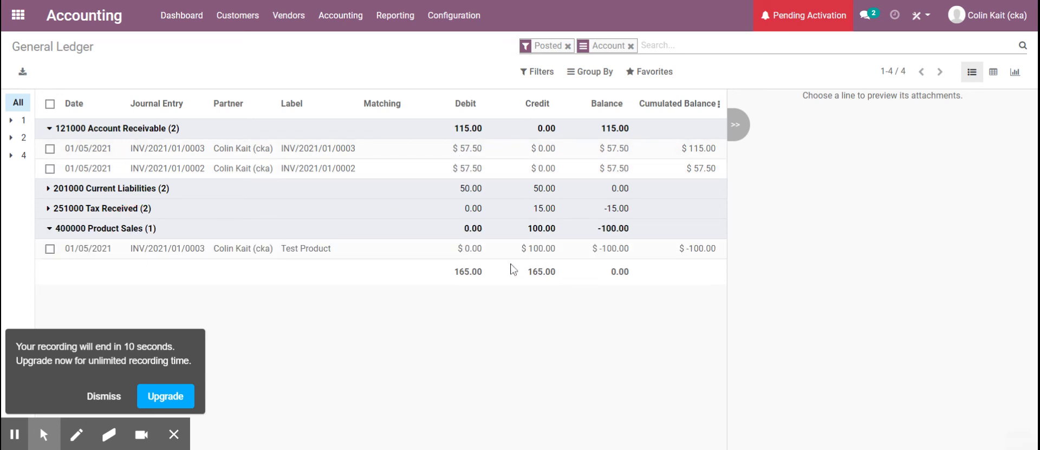
mouse_move(561, 256)
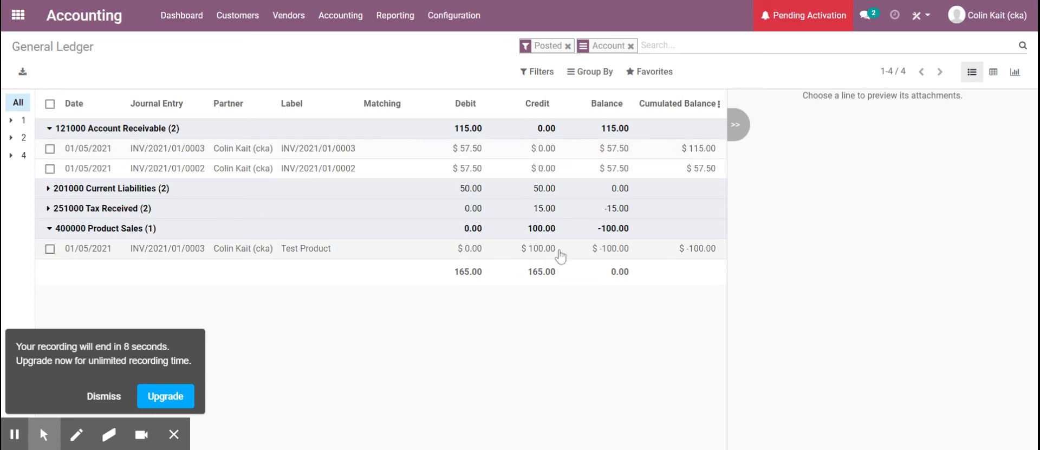
mouse_move(549, 257)
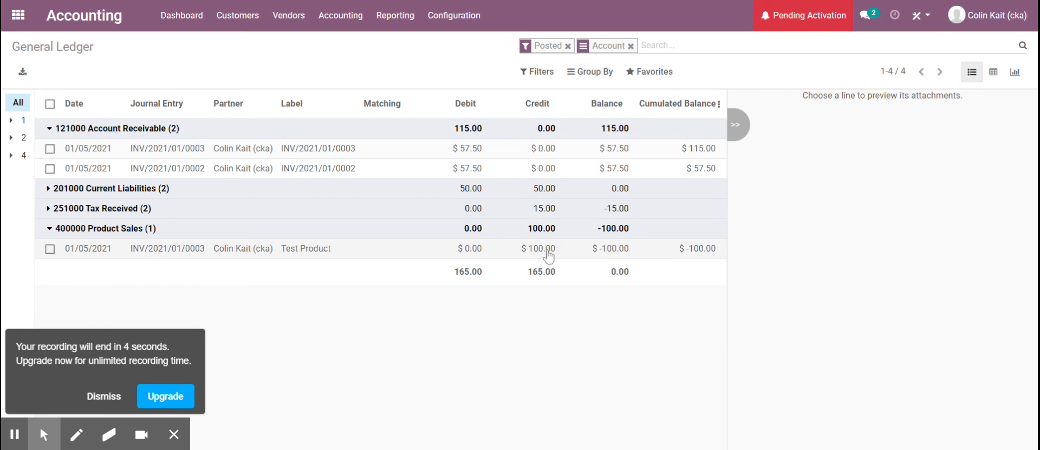
mouse_move(534, 254)
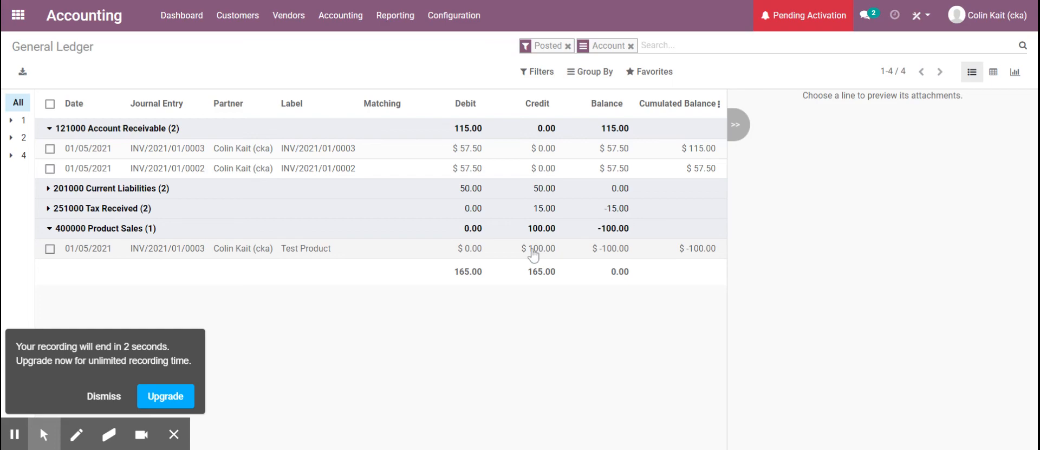